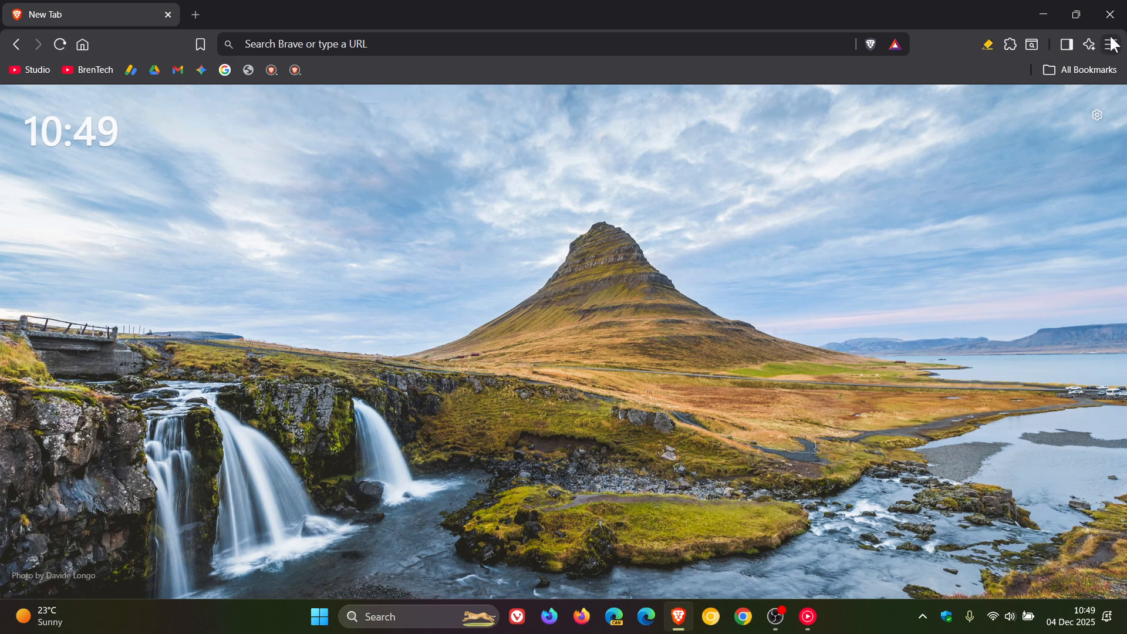
Step: Bring up the browser's main menu to reach the Help options
click(1110, 44)
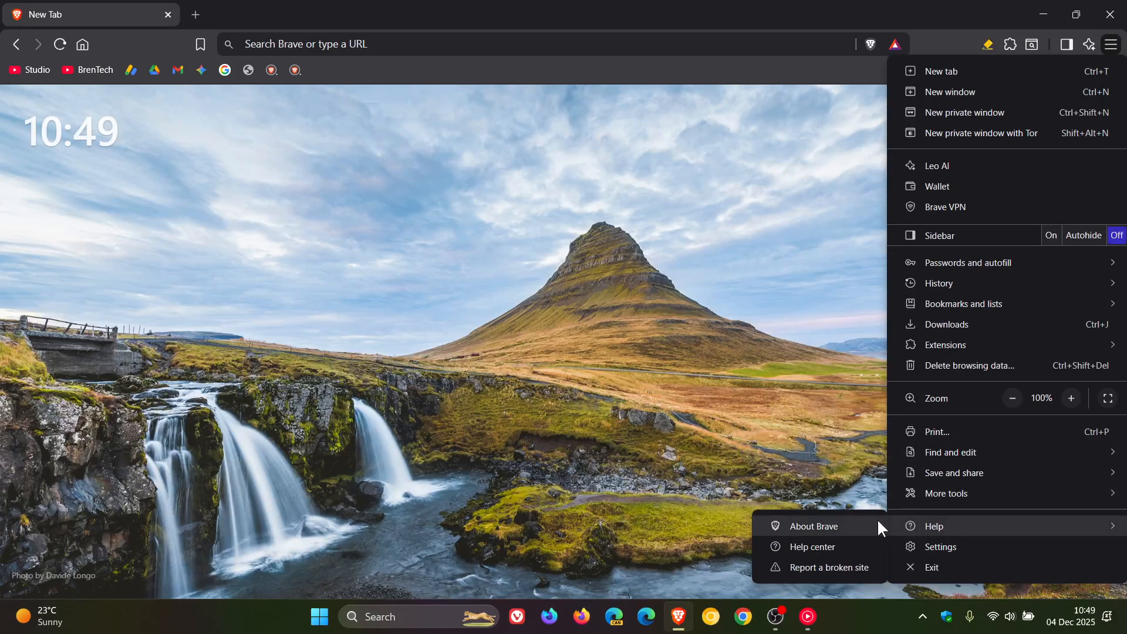
Step: Show the About Brave page reporting version 1.85.111 as up to date
click(816, 526)
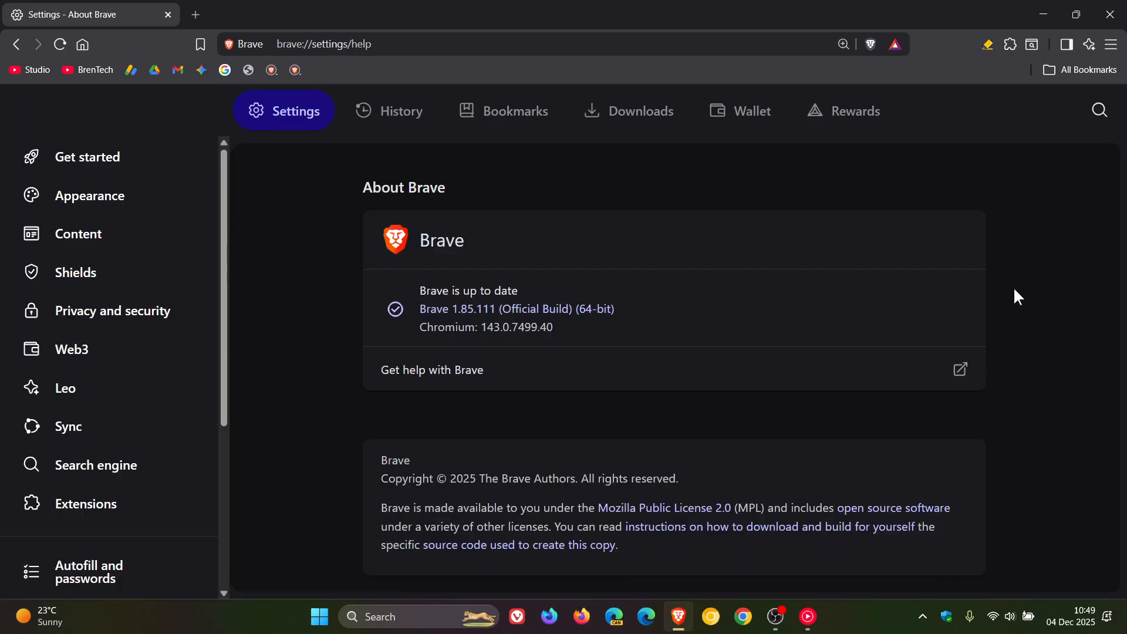
mouse_move(596, 264)
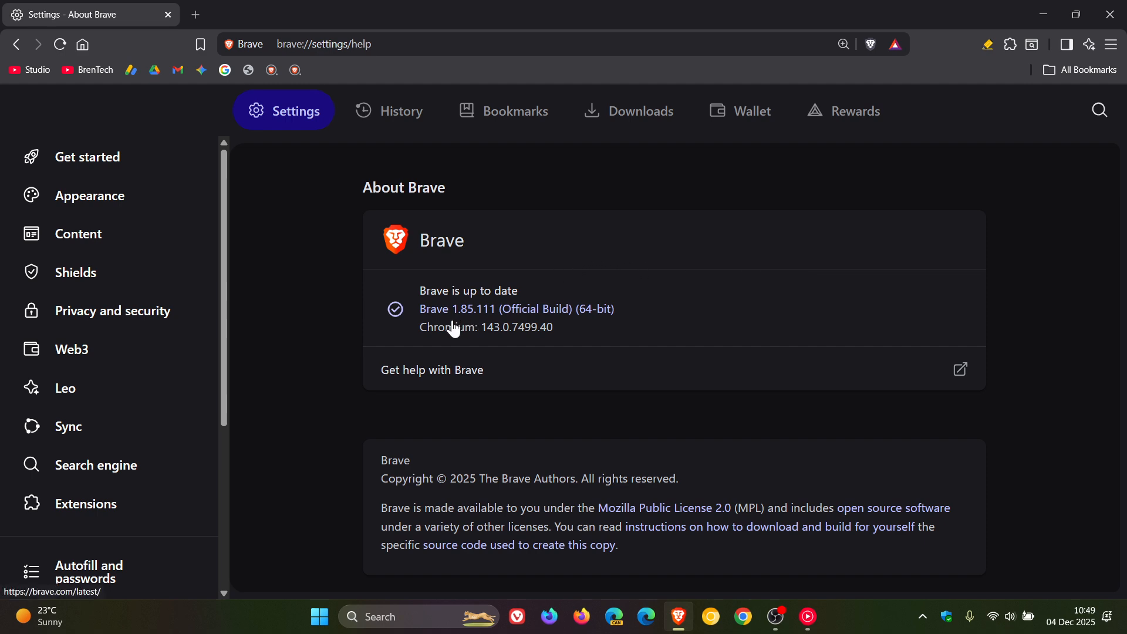
mouse_move(491, 318)
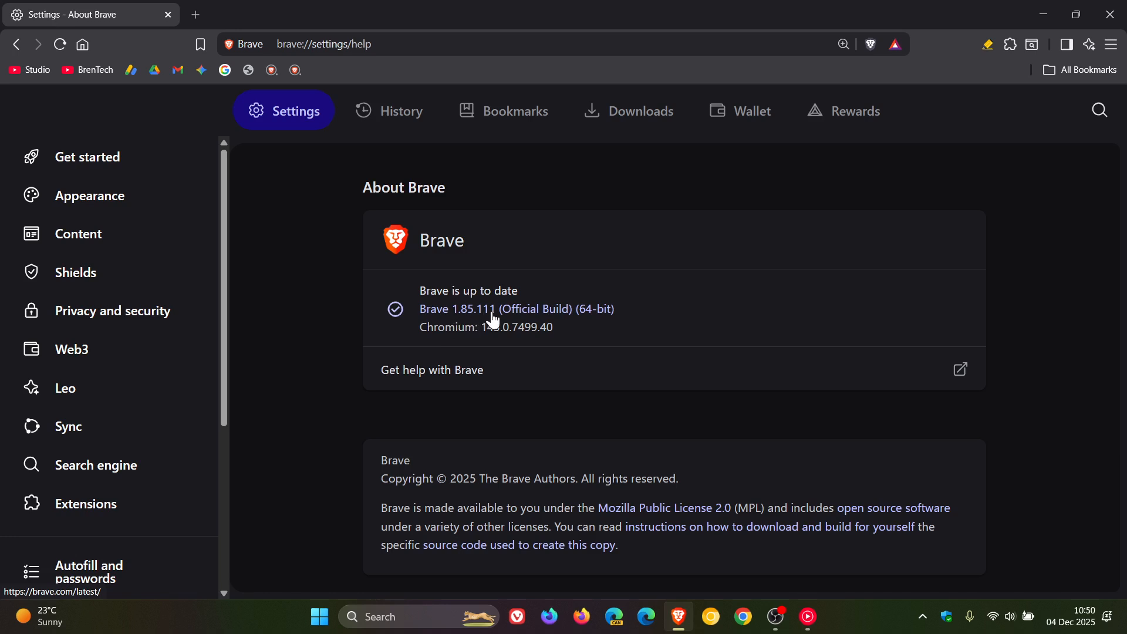
mouse_move(499, 342)
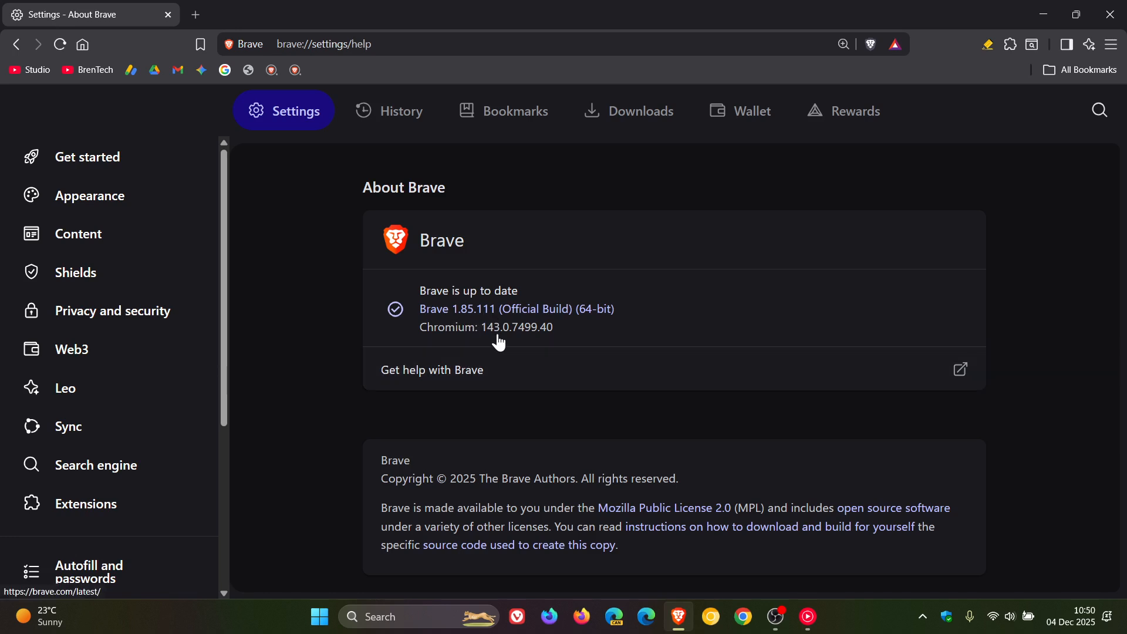
mouse_move(554, 341)
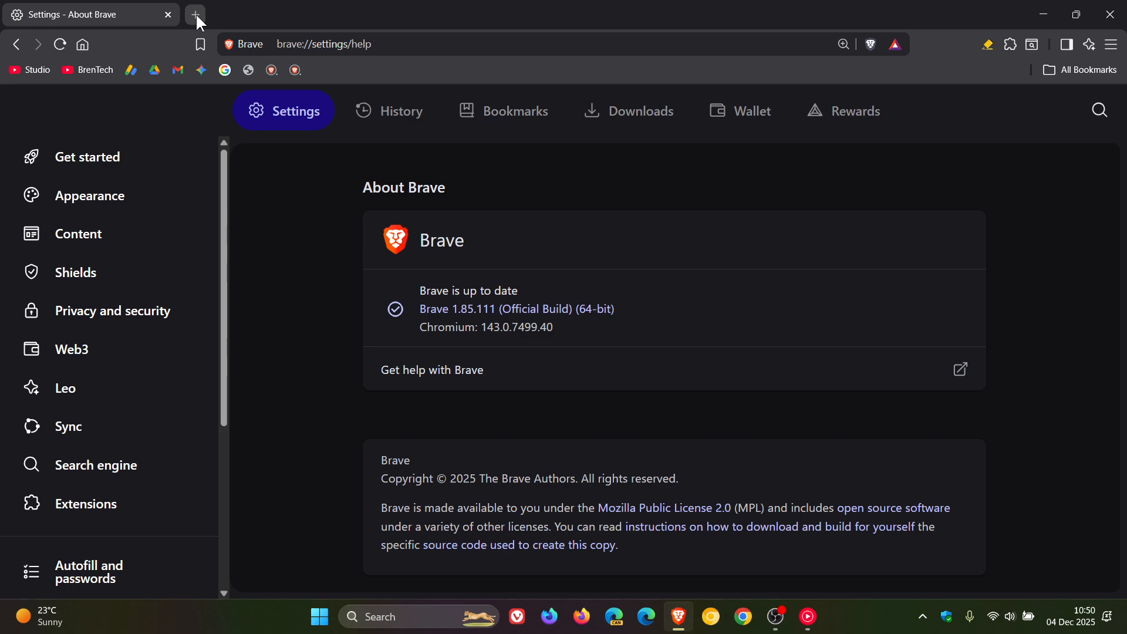
Step: Start a fresh new tab and bring up the main menu over it
click(194, 14)
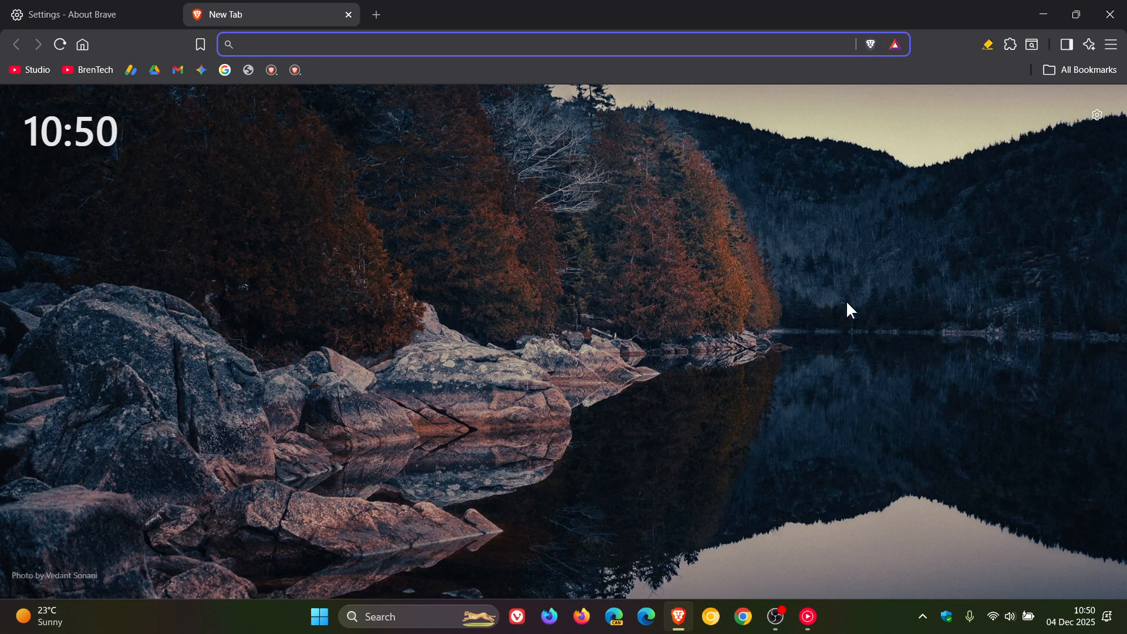
click(1112, 43)
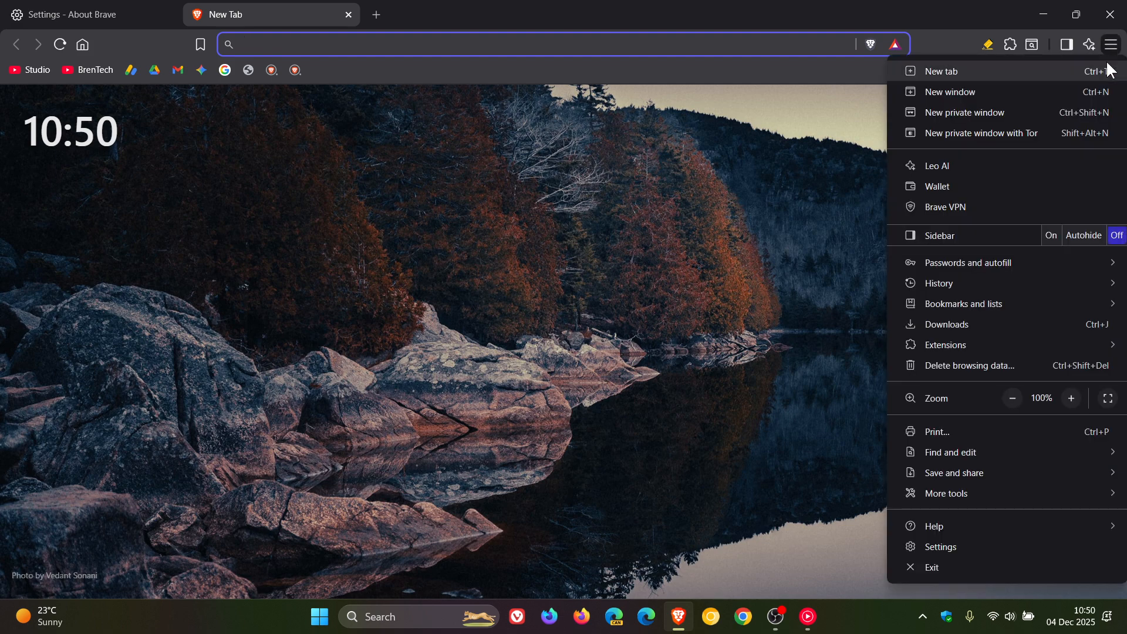
mouse_move(1016, 191)
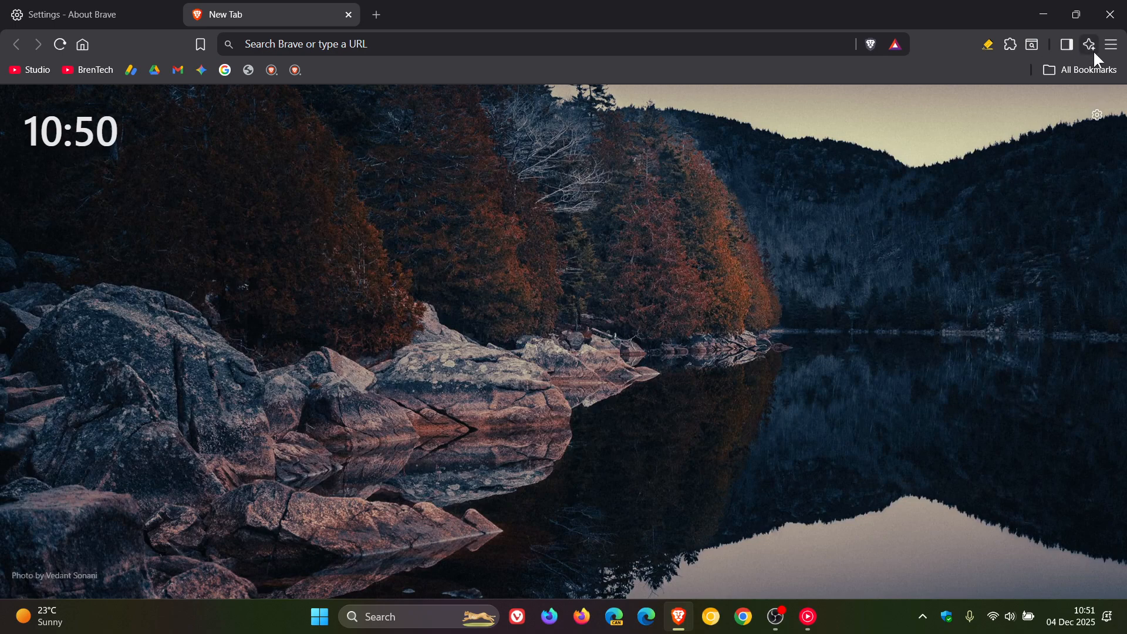
Step: Start a new Leo AI conversation tab and focus its message box
click(1087, 45)
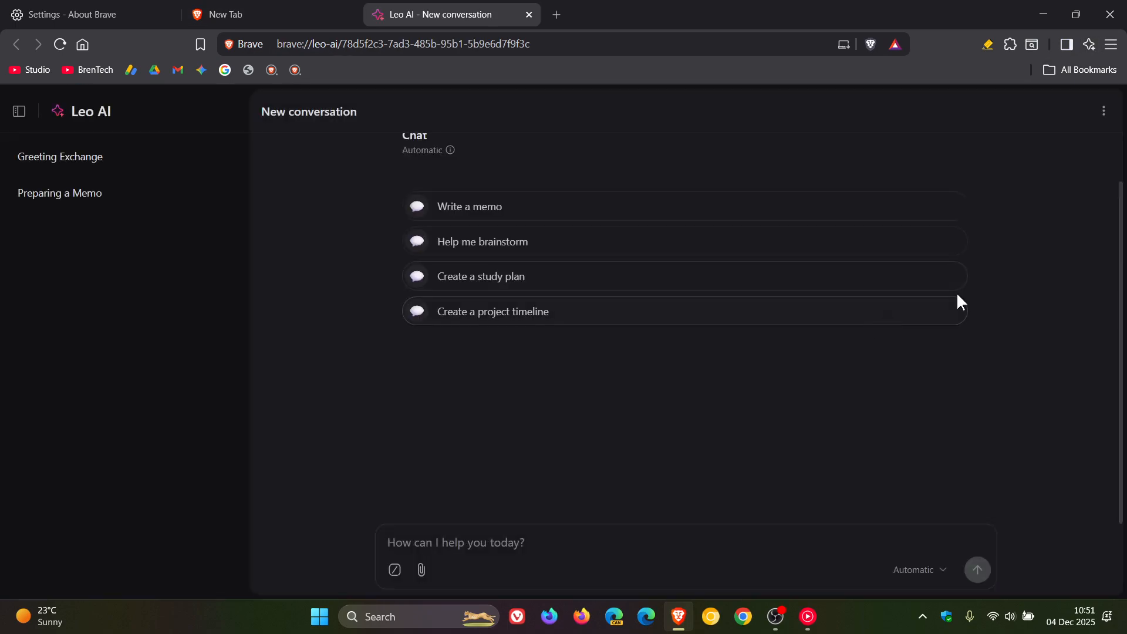
mouse_move(970, 295)
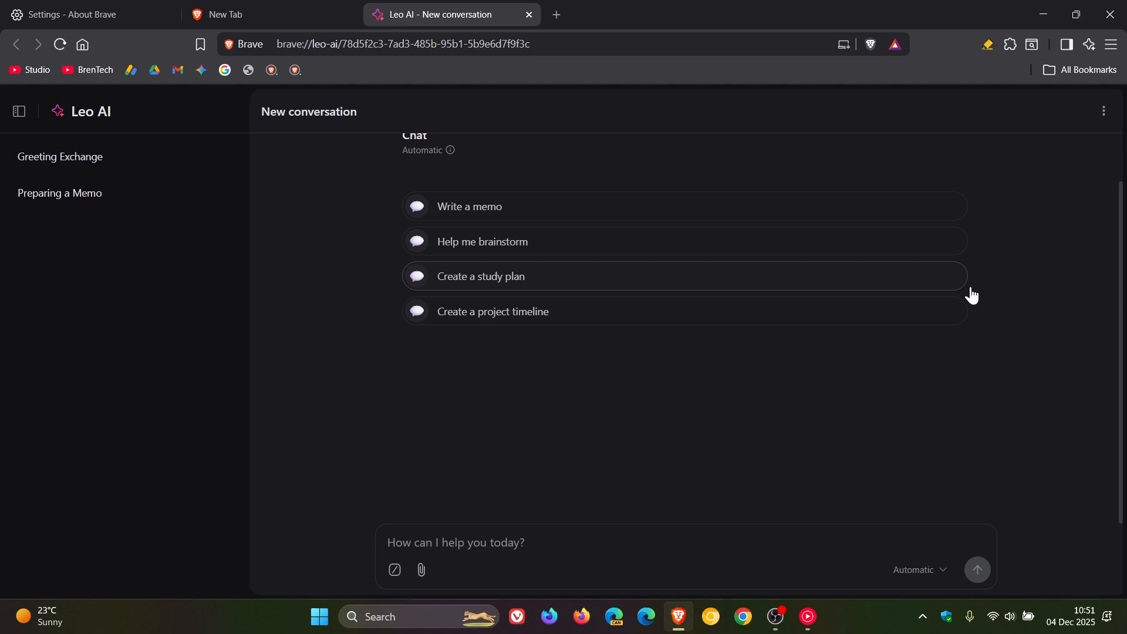
click(456, 542)
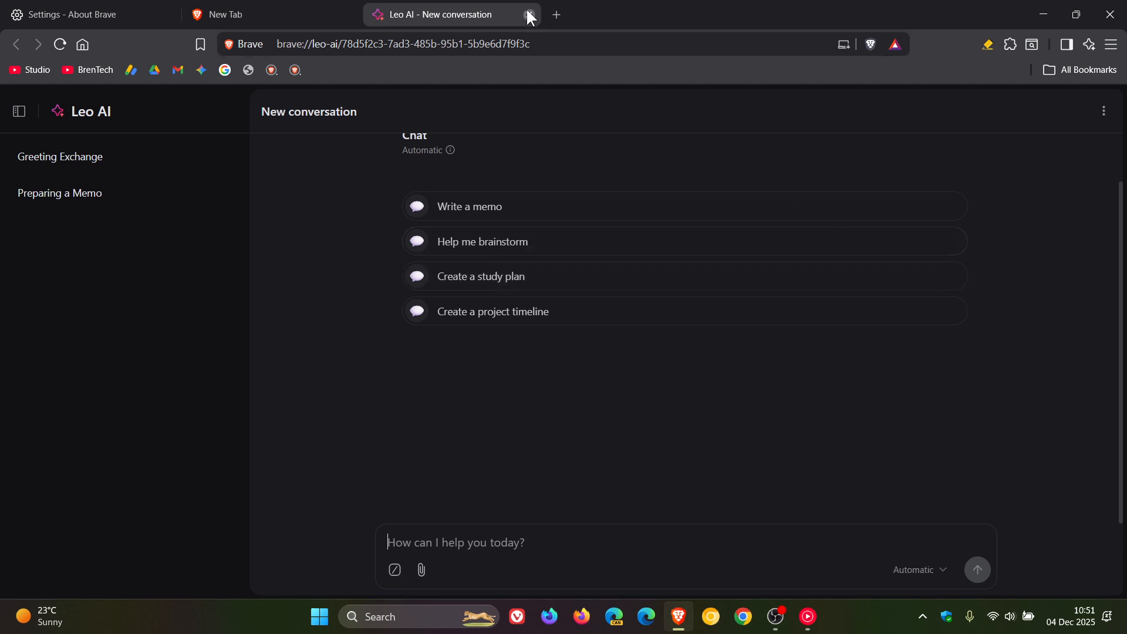
Step: Close the Leo AI tab and load the brave://flags Experiments page
click(527, 14)
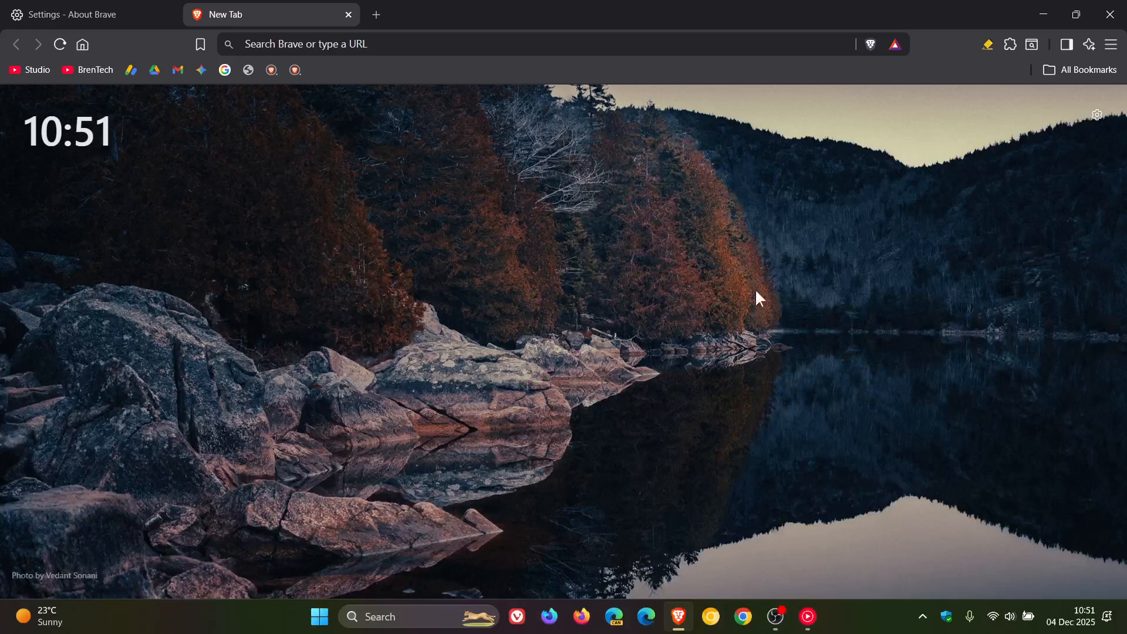
mouse_move(724, 329)
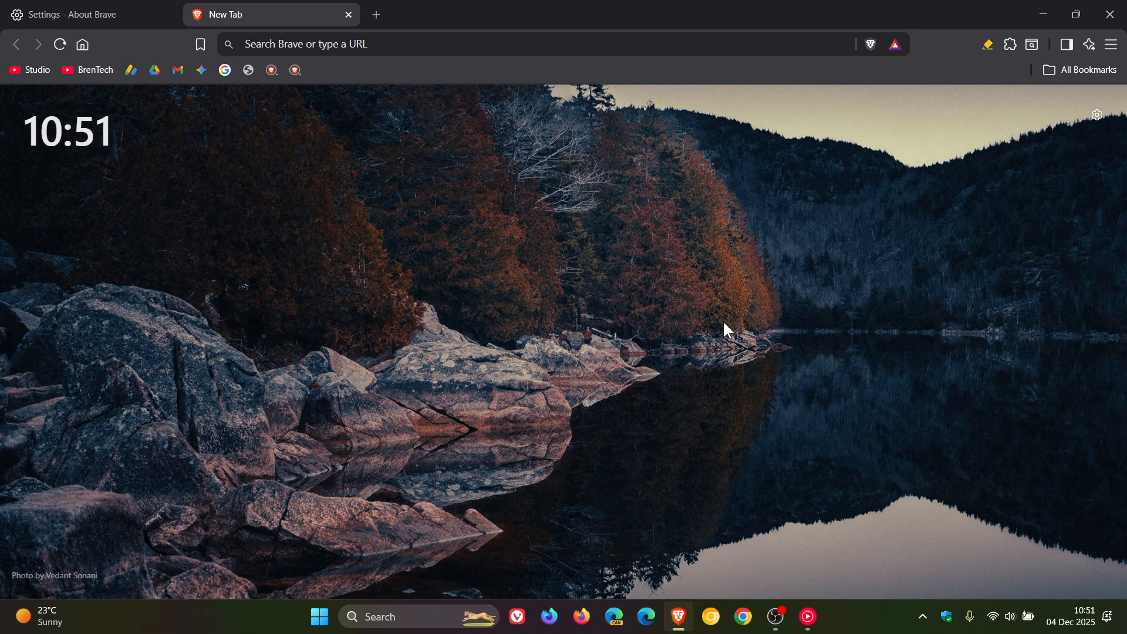
mouse_move(353, 115)
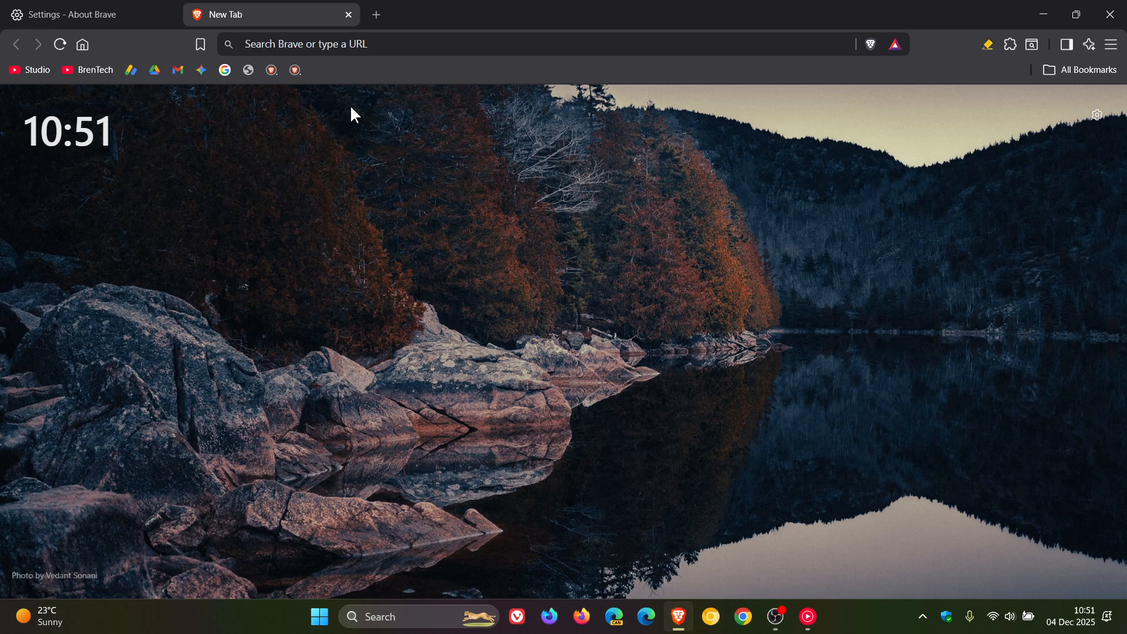
mouse_move(291, 14)
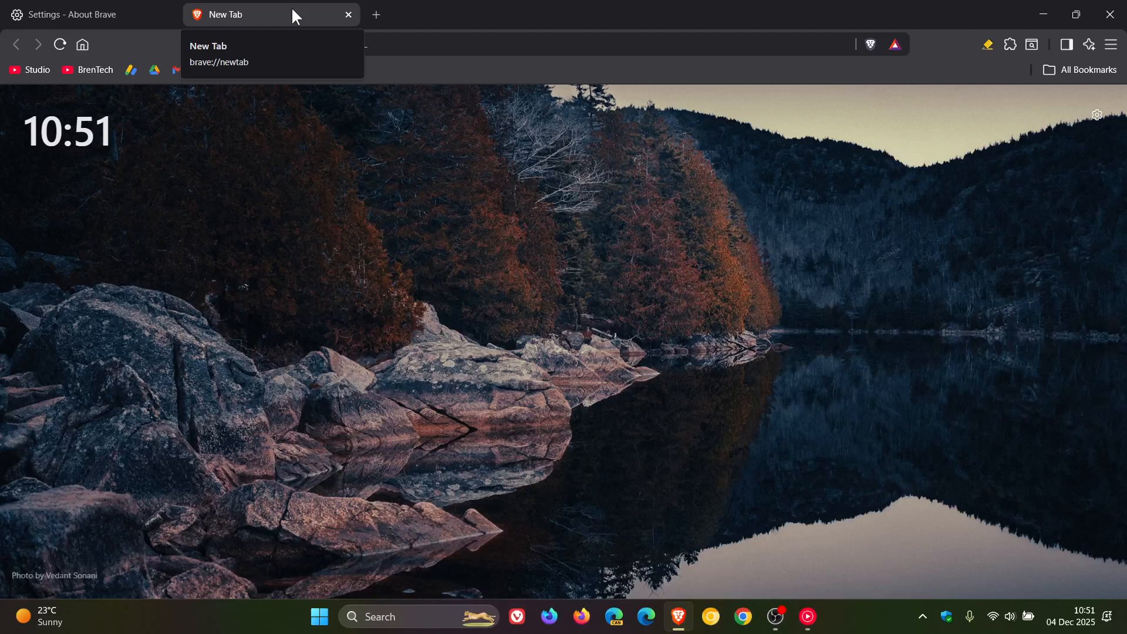
mouse_move(204, 18)
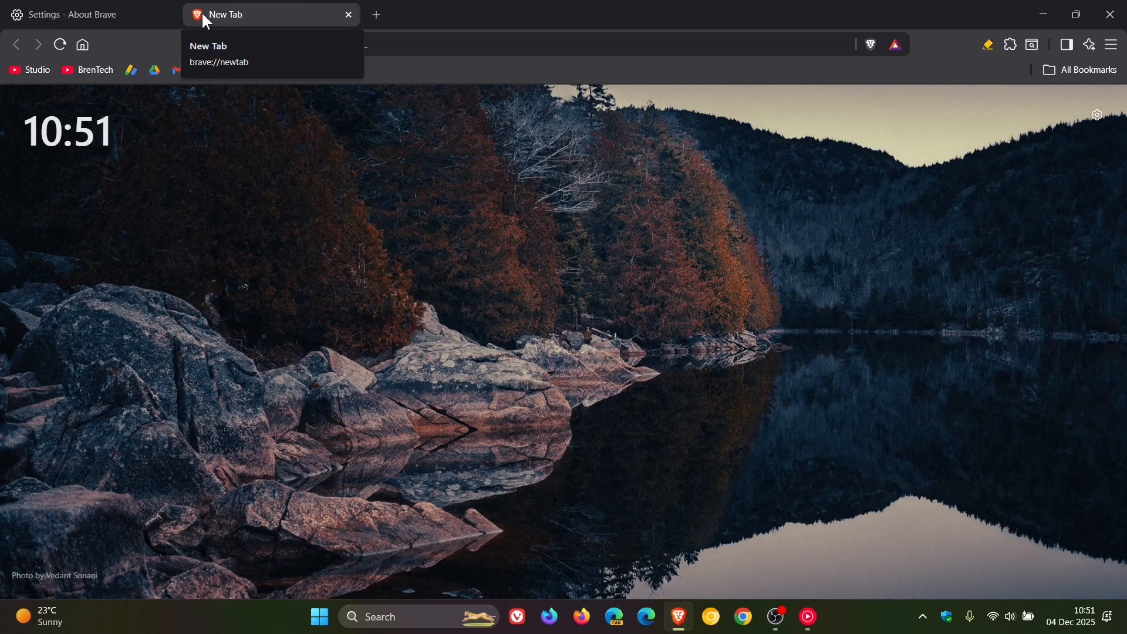
mouse_move(286, 20)
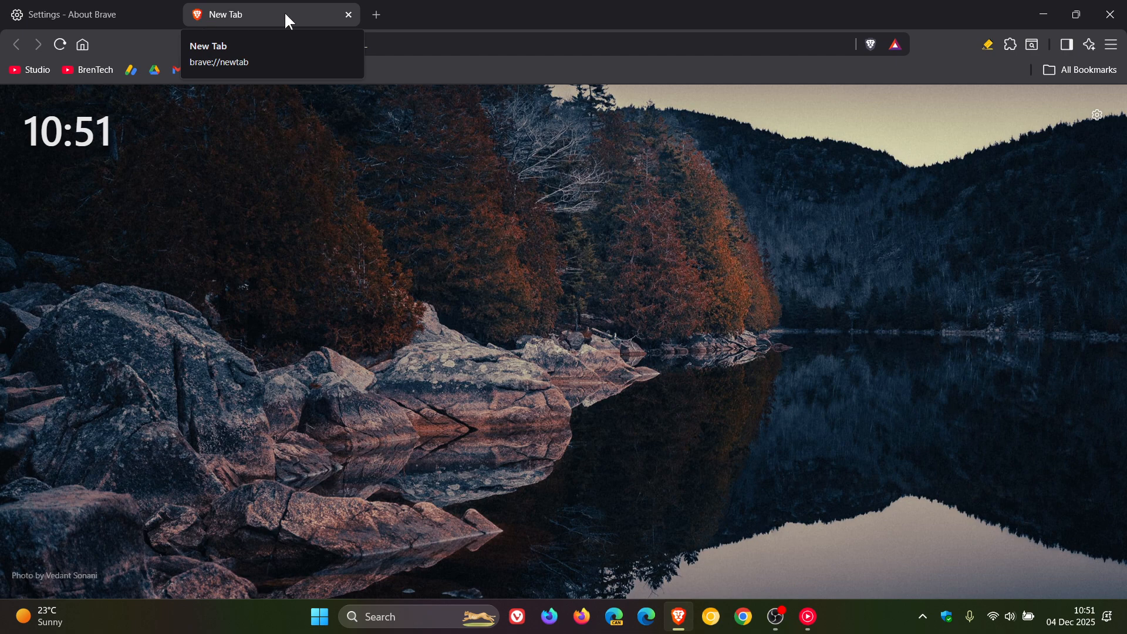
mouse_move(220, 8)
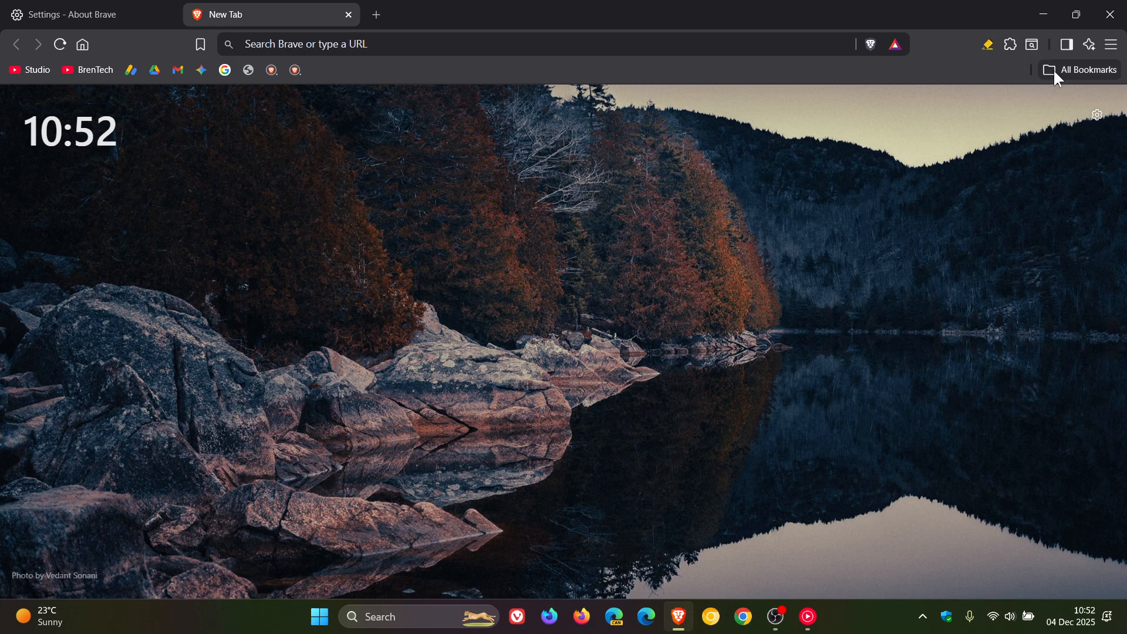
mouse_move(1080, 69)
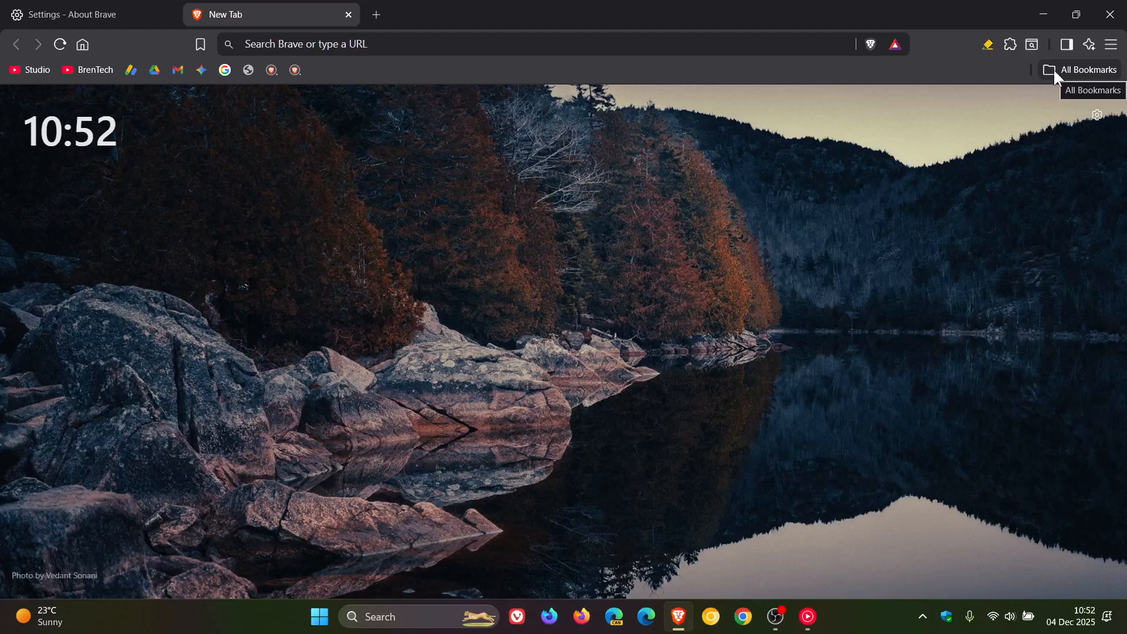
mouse_move(690, 262)
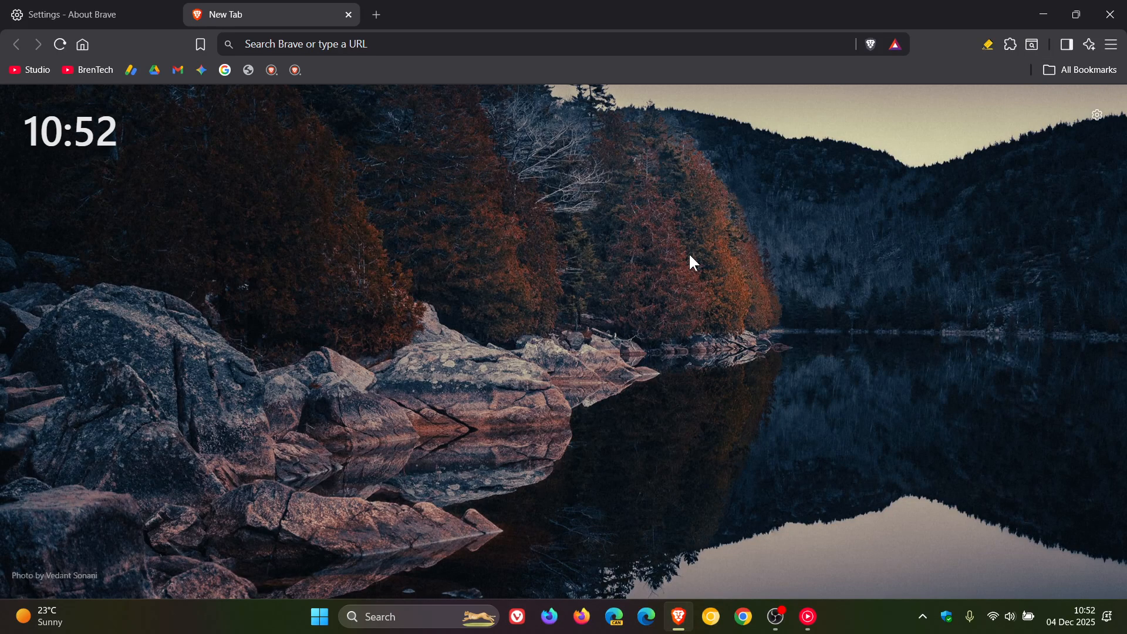
mouse_move(1070, 122)
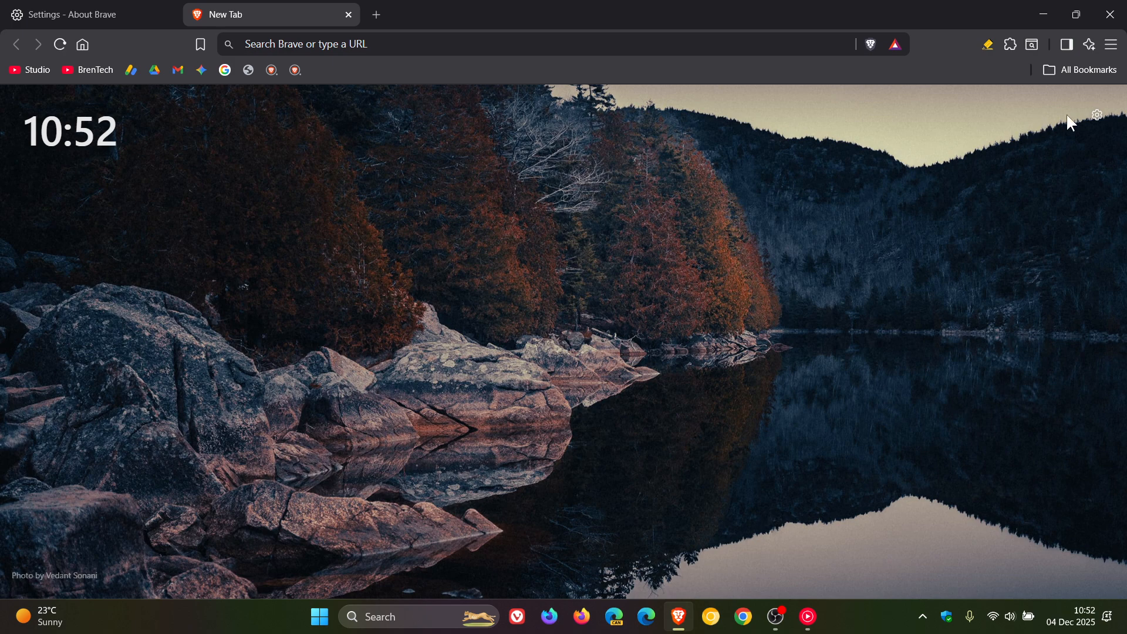
mouse_move(816, 222)
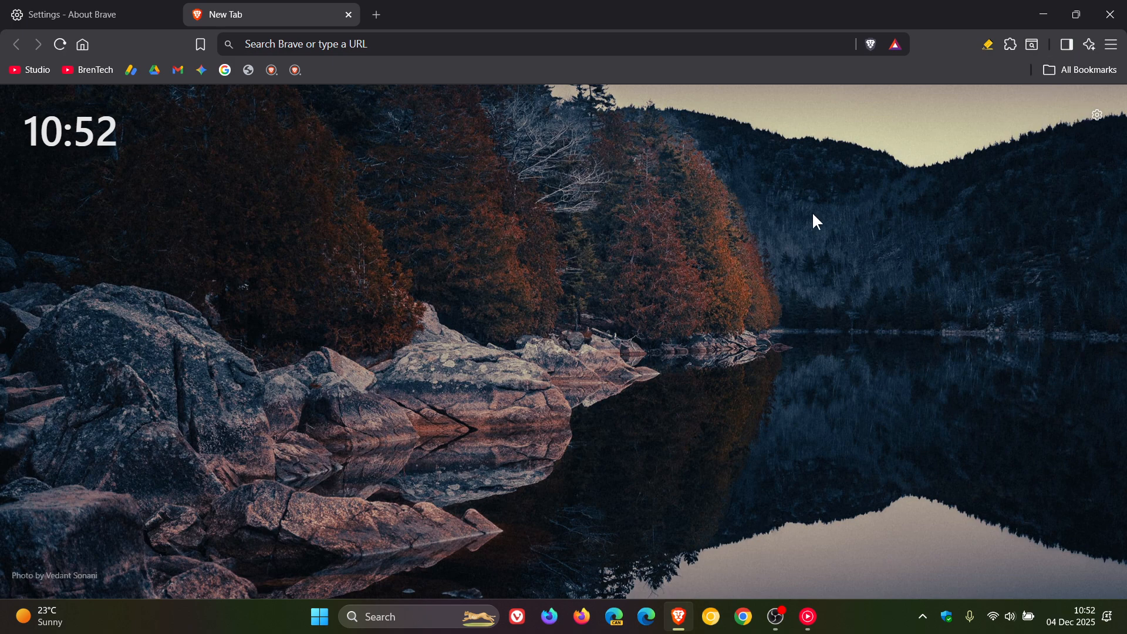
mouse_move(796, 235)
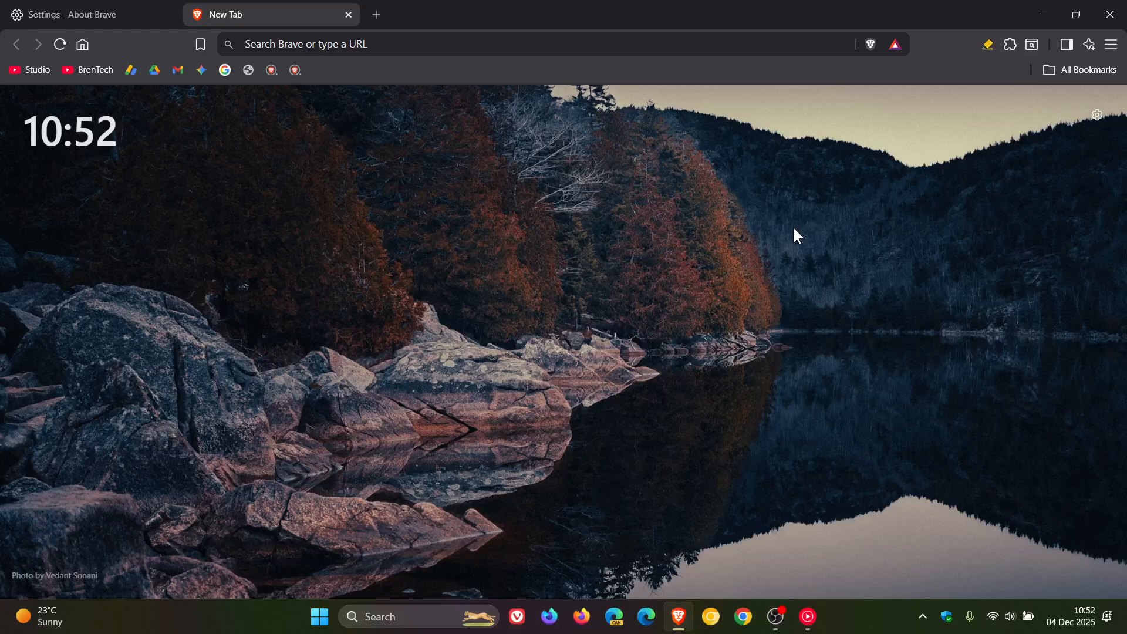
mouse_move(763, 232)
text(b)
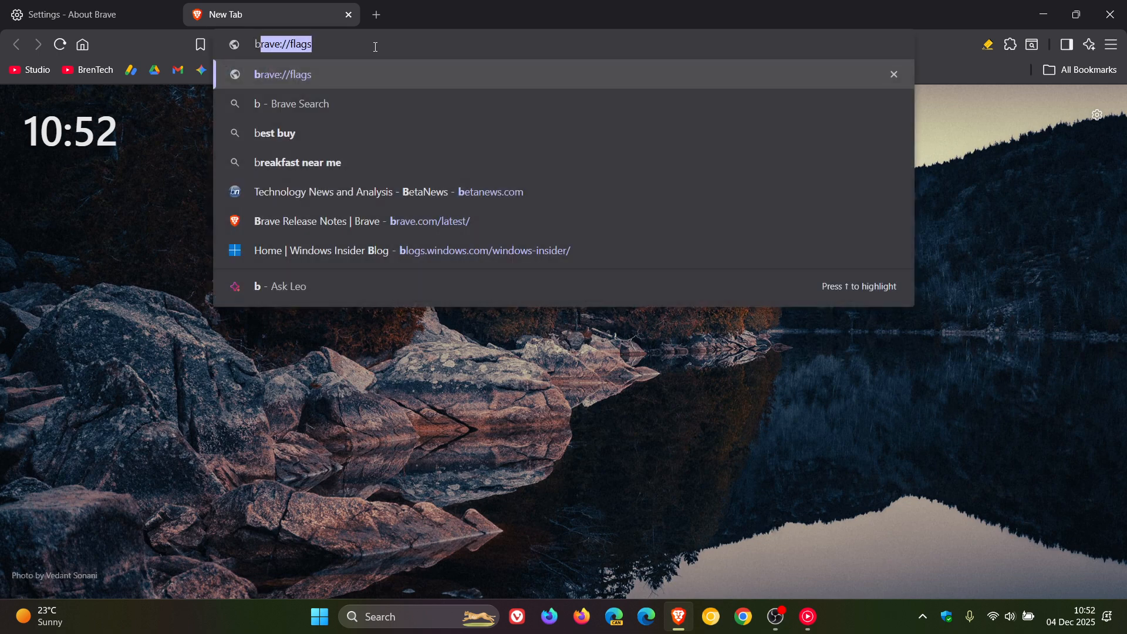
mouse_move(379, 88)
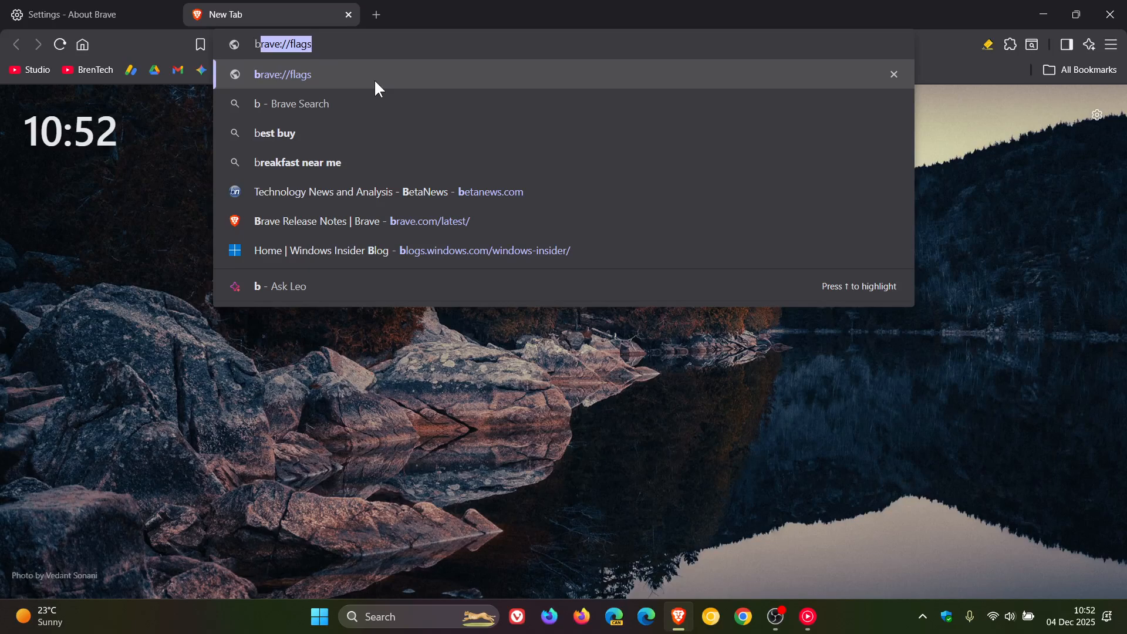
key(enter)
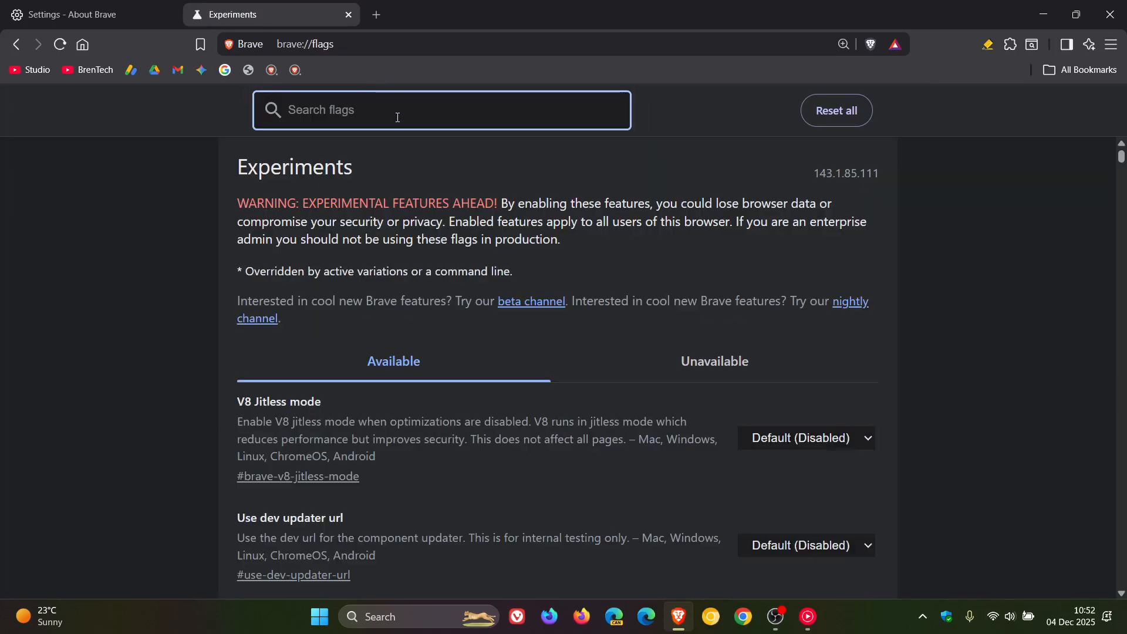
Step: Search flags for 'ico', set 'Use filled bookmark folder icon' to Enabled and relaunch
text(icon)
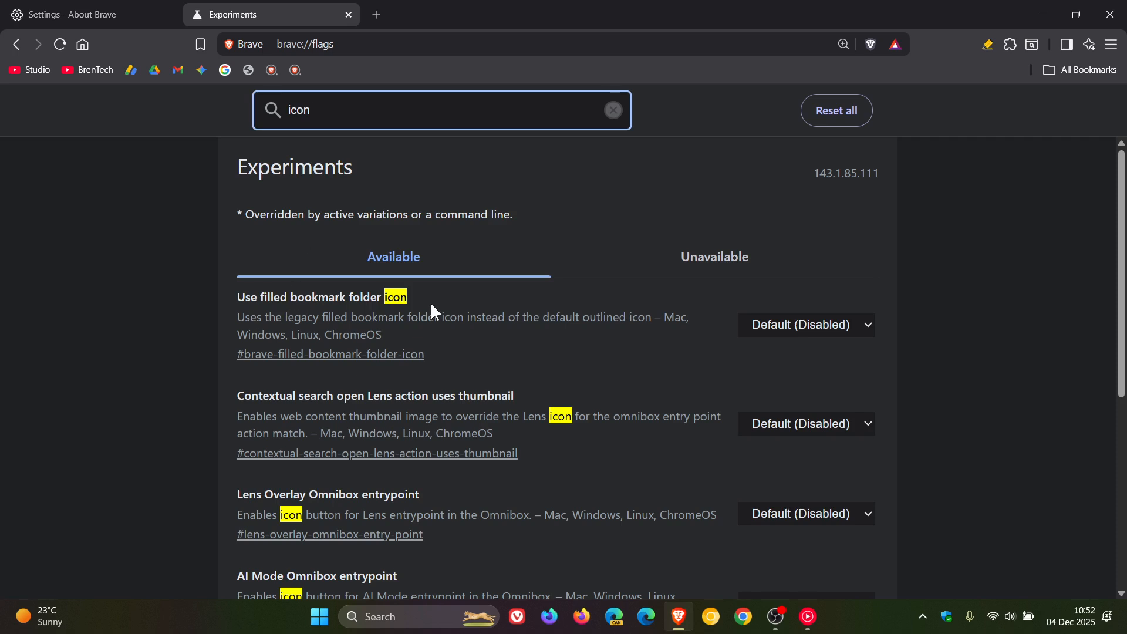
mouse_move(427, 302)
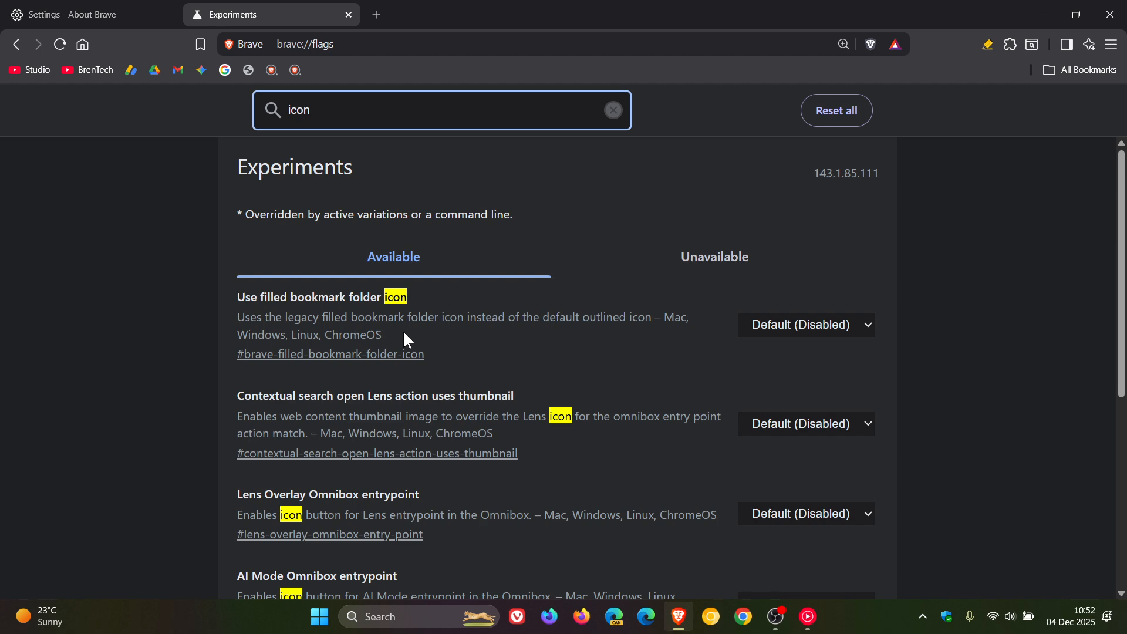
mouse_move(581, 335)
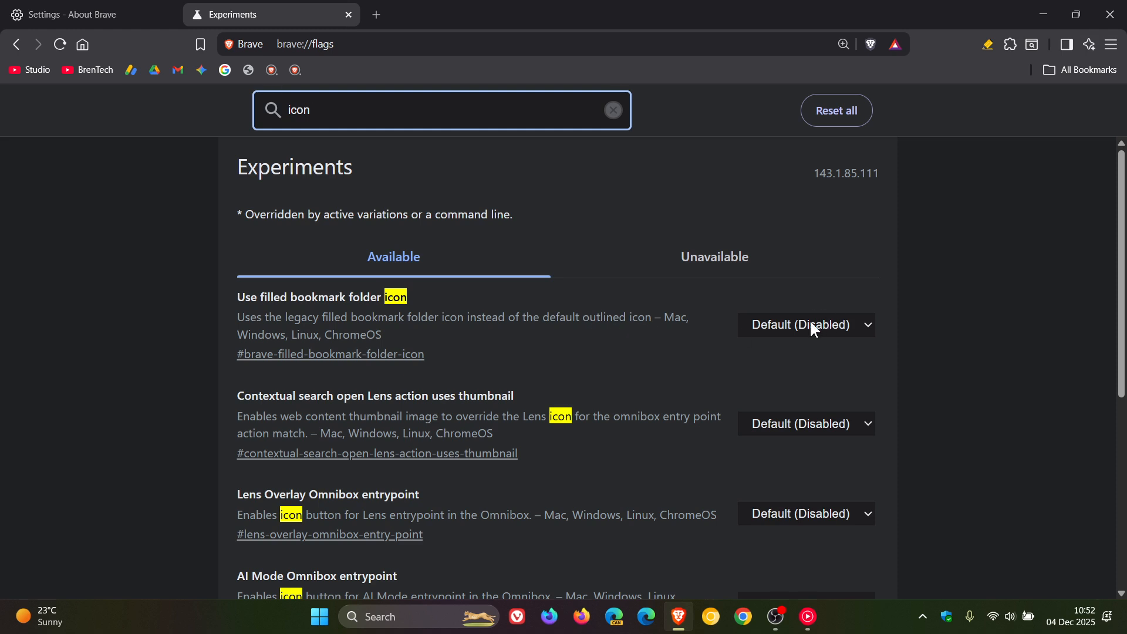
click(804, 324)
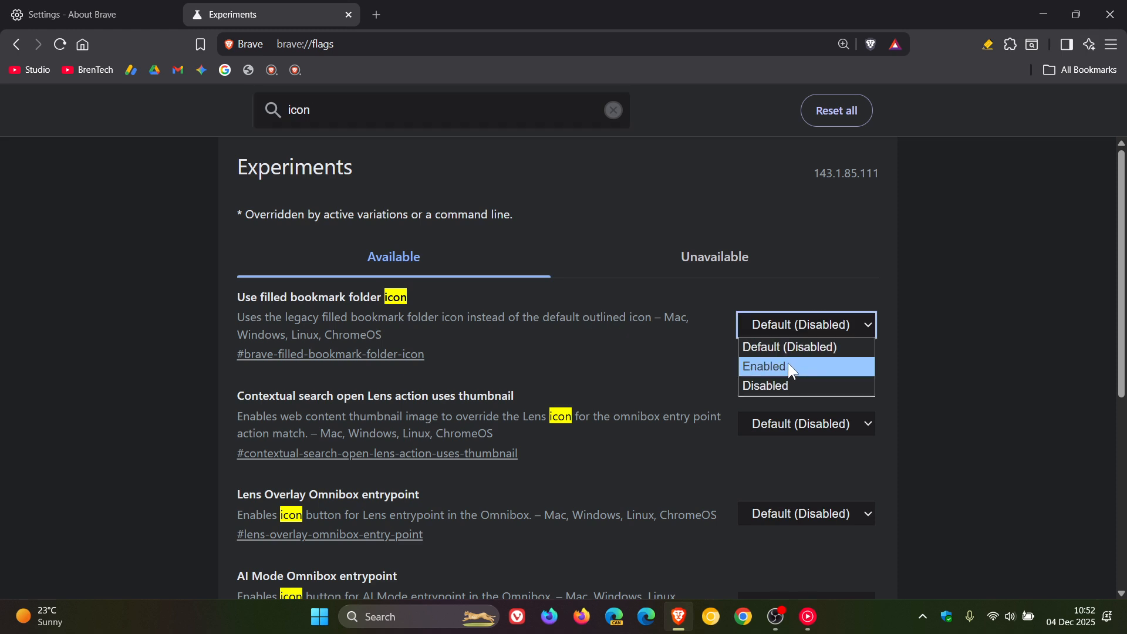
click(763, 366)
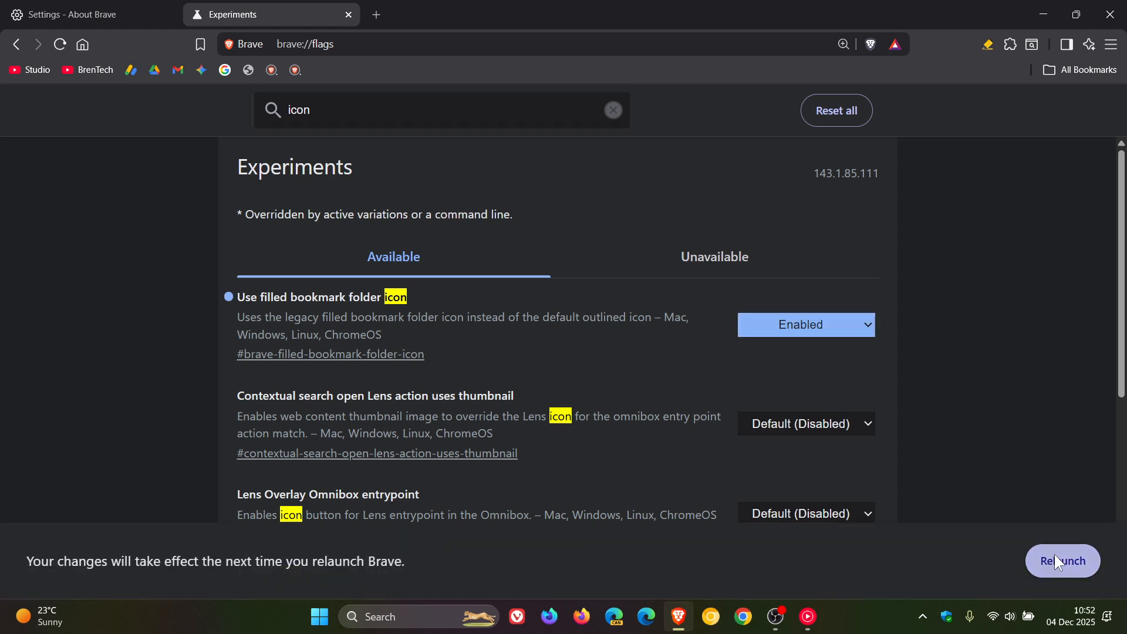
click(613, 110)
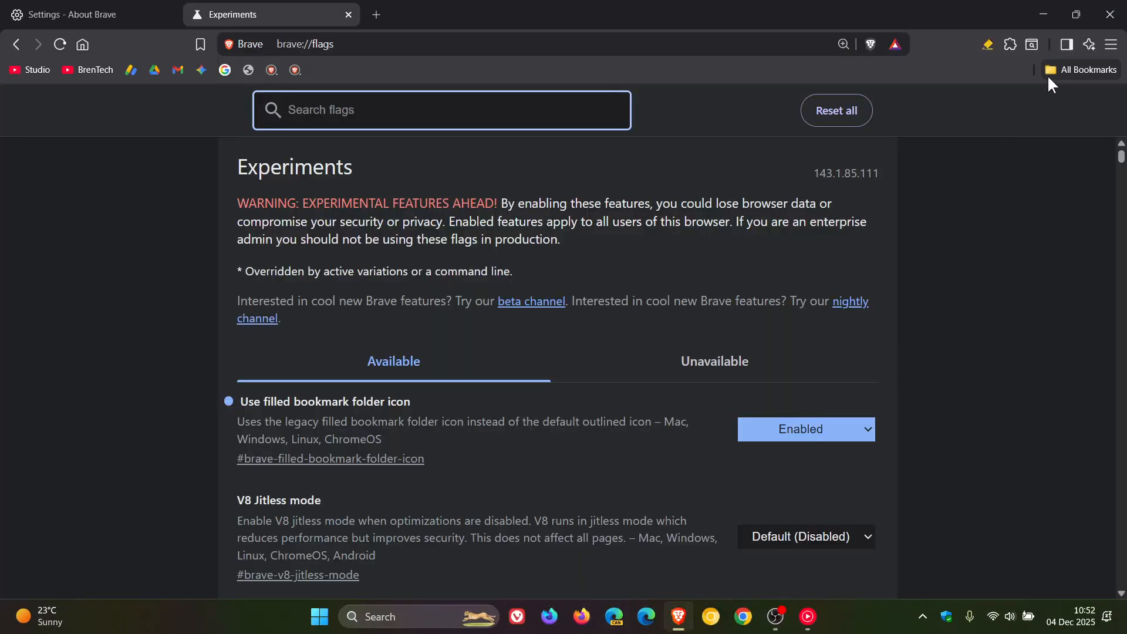
mouse_move(1083, 69)
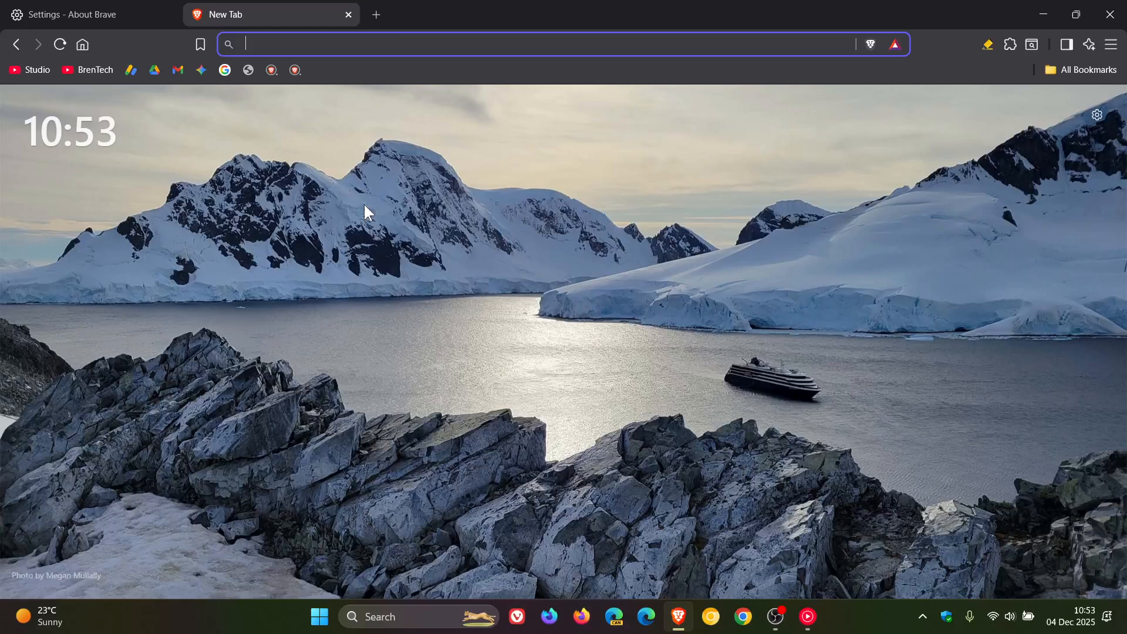
mouse_move(708, 359)
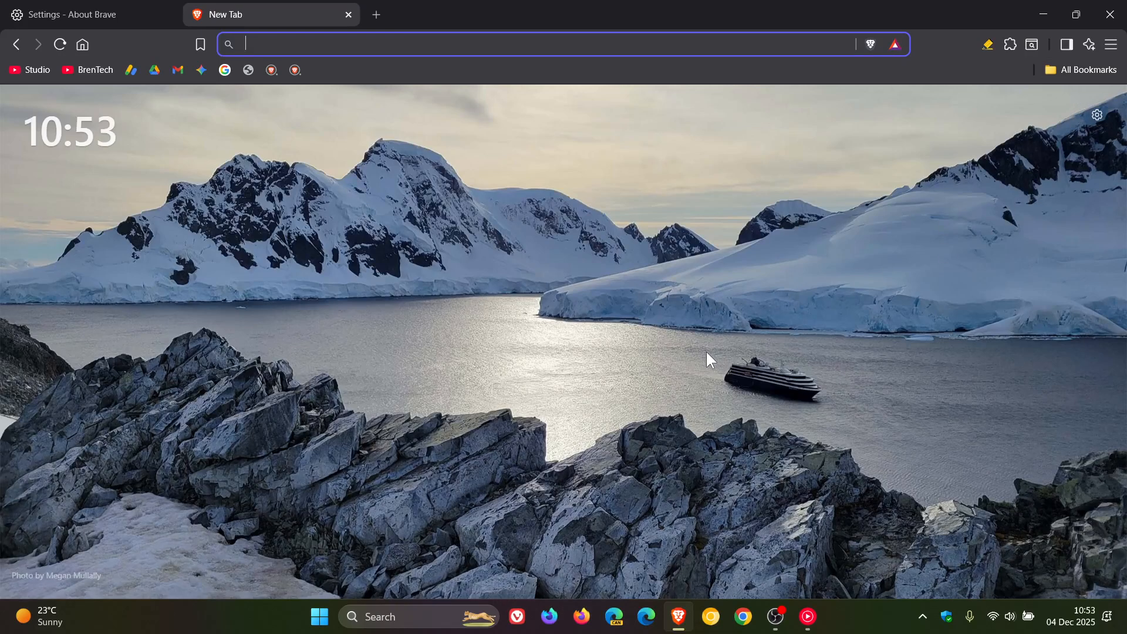
mouse_move(720, 347)
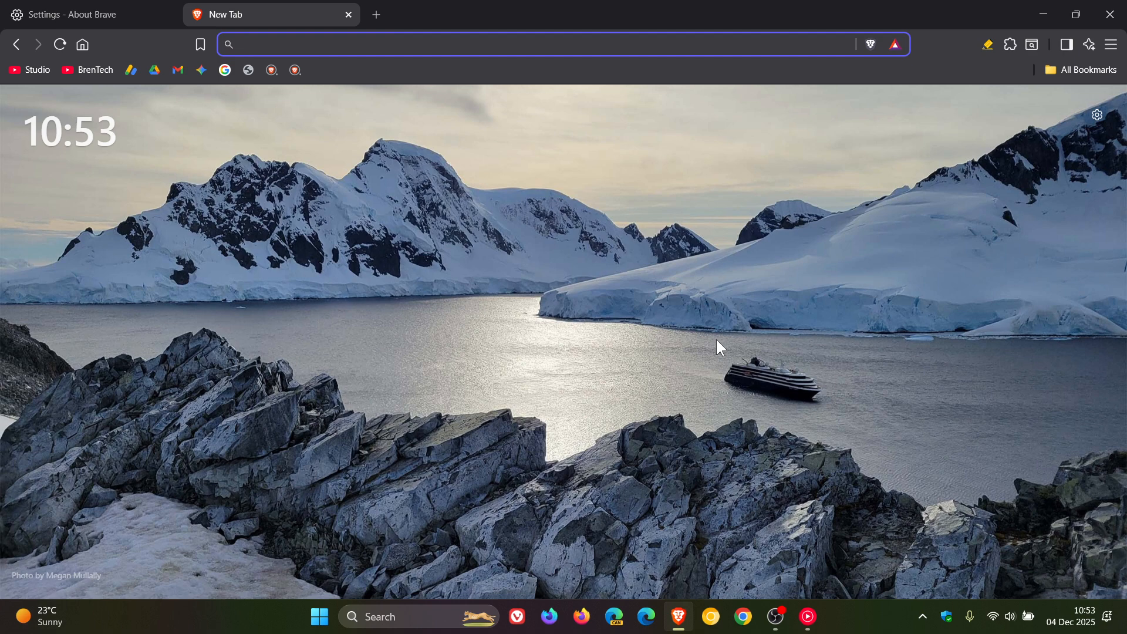
Step: Return to the About Brave settings tab after the relaunch
click(79, 14)
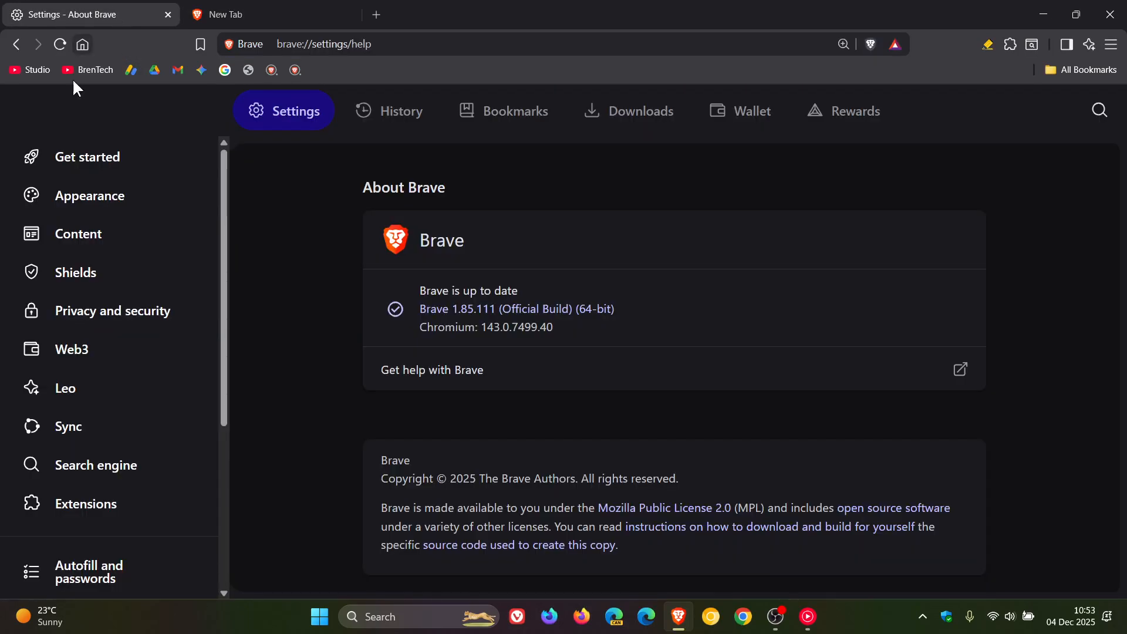
Step: In Appearance settings, switch on 'Show rounded corners on main content areas' and preview the new tab
click(89, 196)
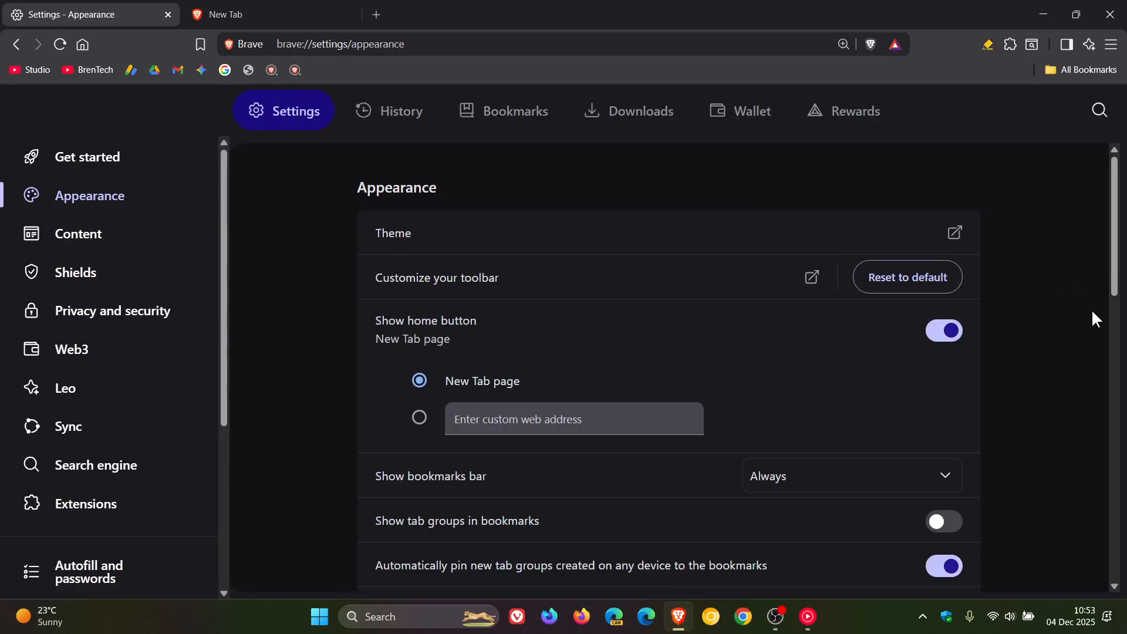
scroll(down, 3)
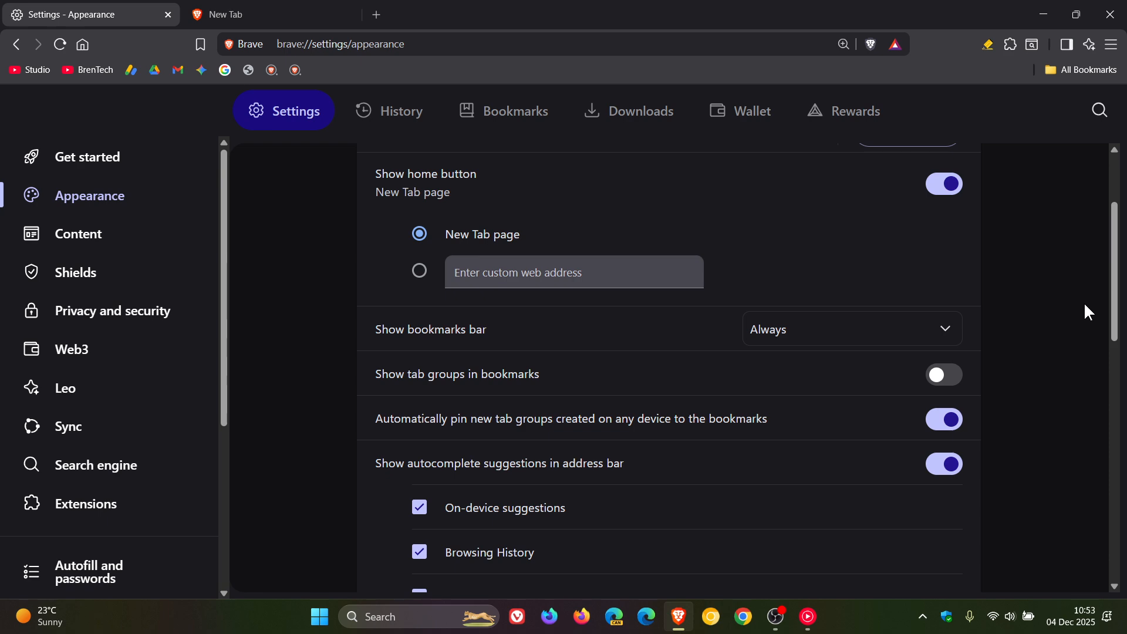
scroll(down, 3)
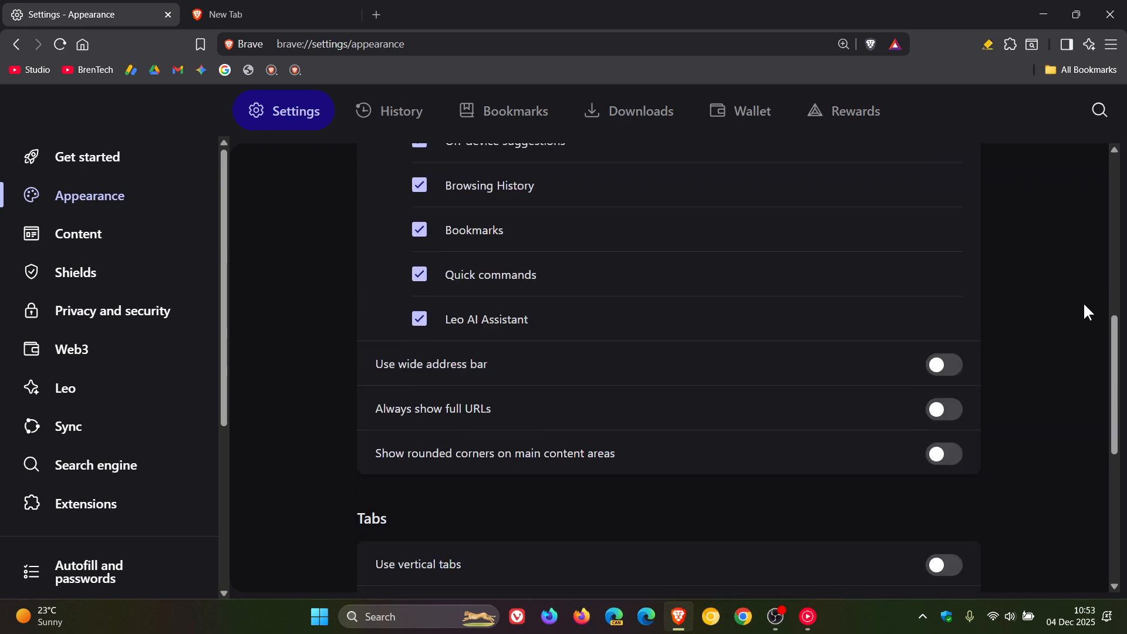
mouse_move(1085, 316)
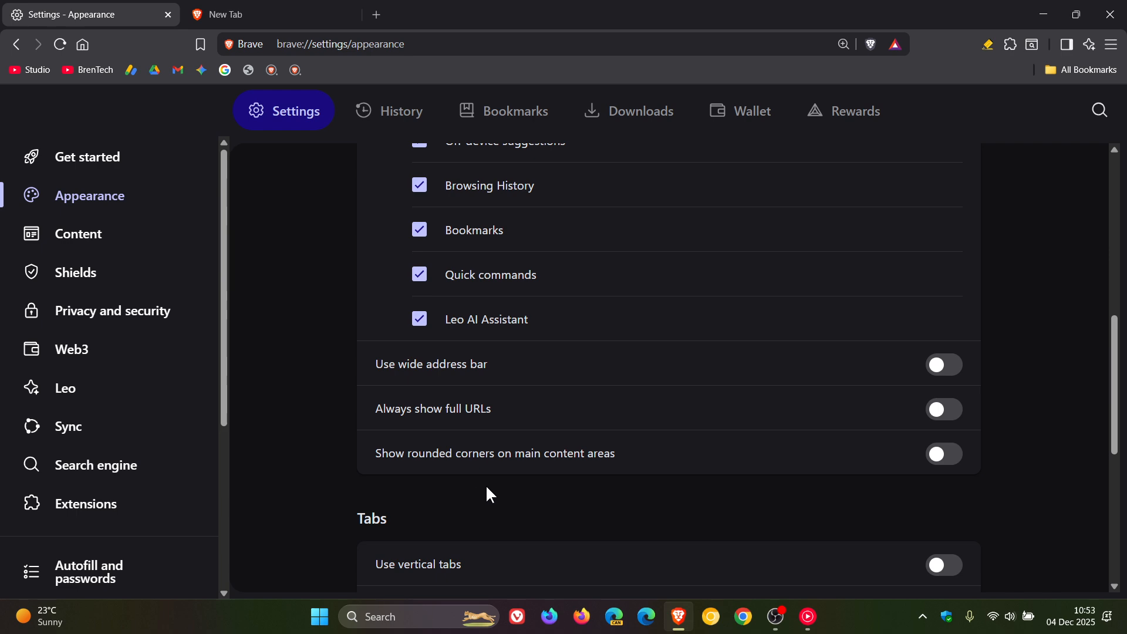
mouse_move(945, 491)
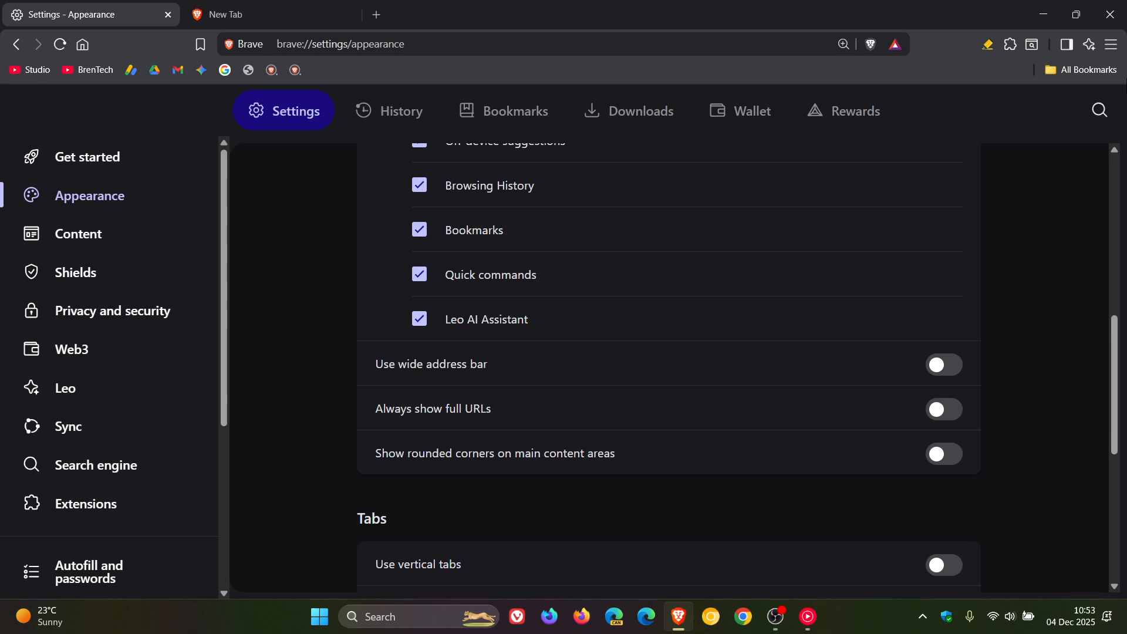
mouse_move(15, 152)
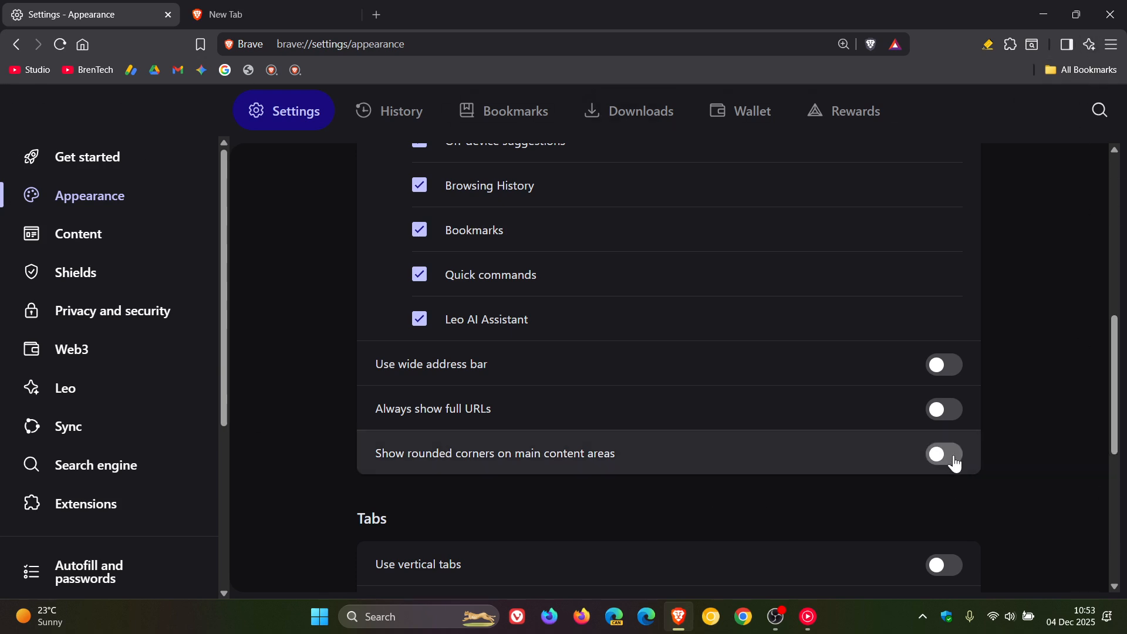
click(942, 453)
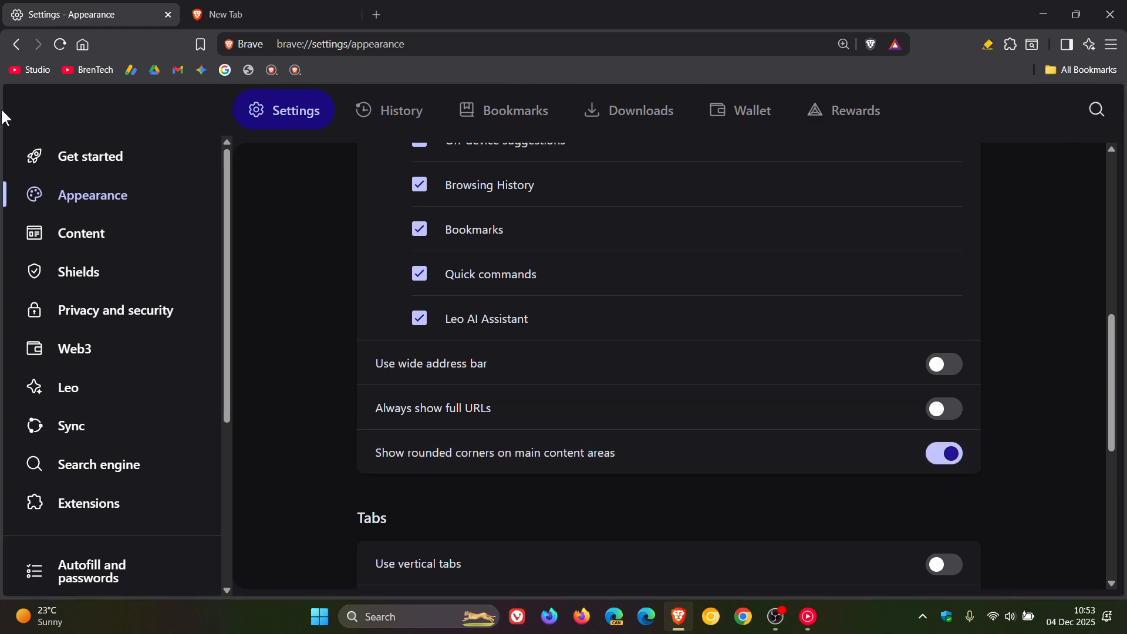
click(248, 14)
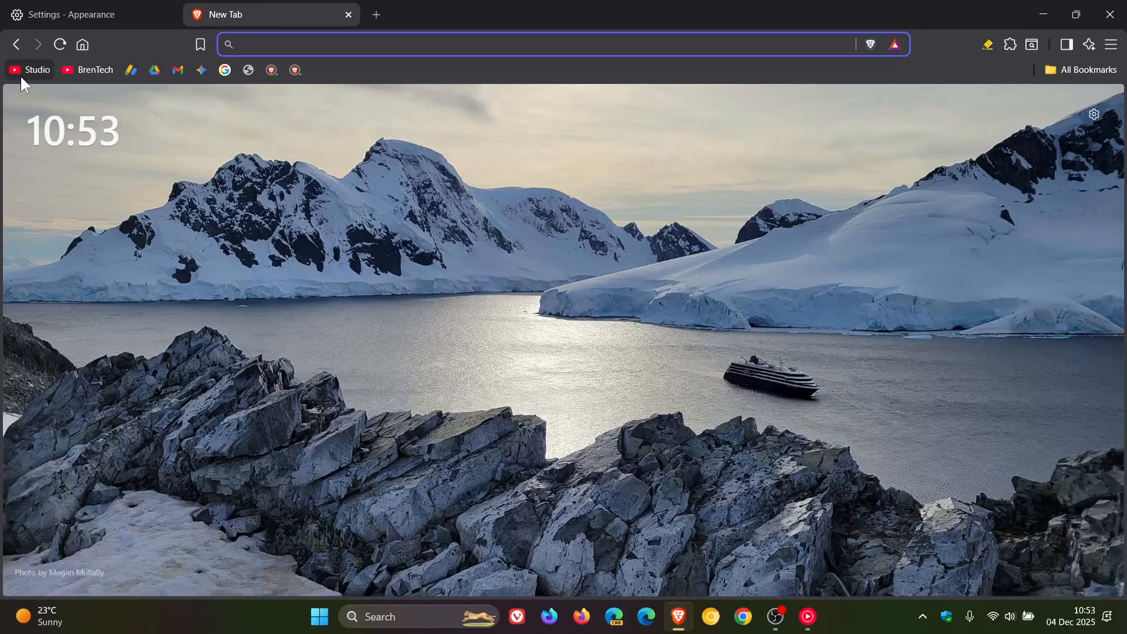
mouse_move(198, 120)
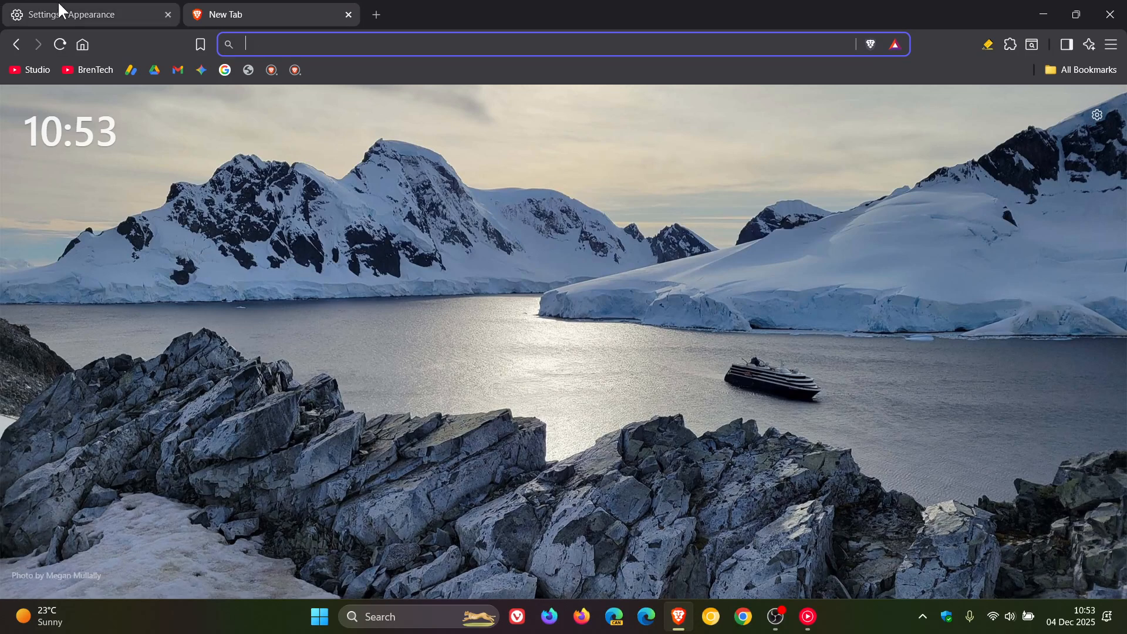
Step: Go back to the Appearance settings tab to switch rounded corners off
click(86, 14)
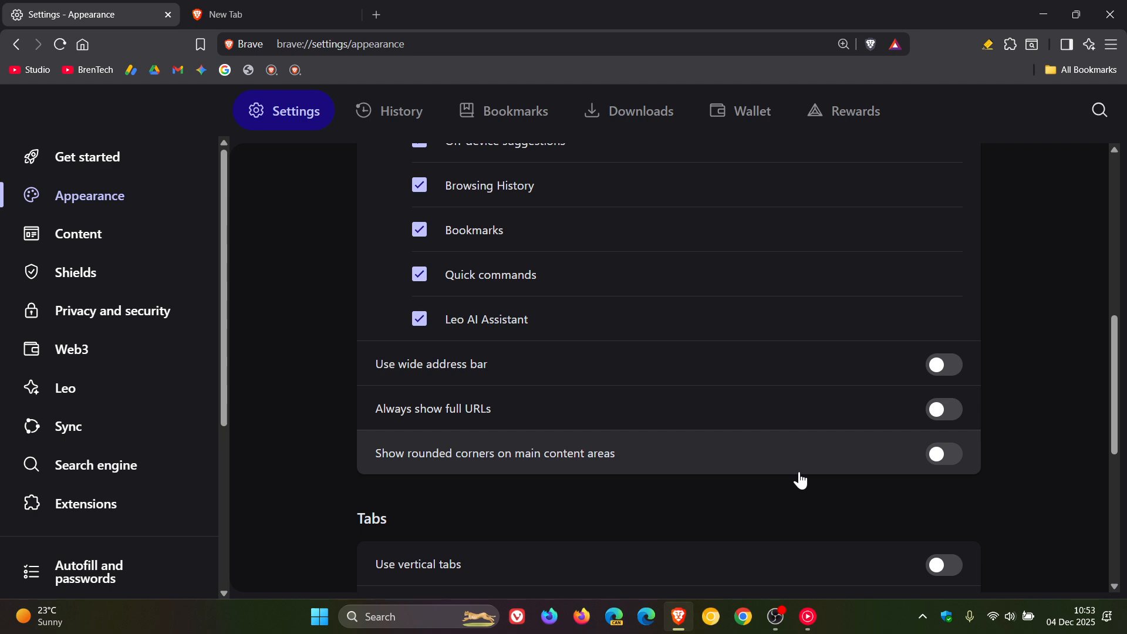
mouse_move(1026, 397)
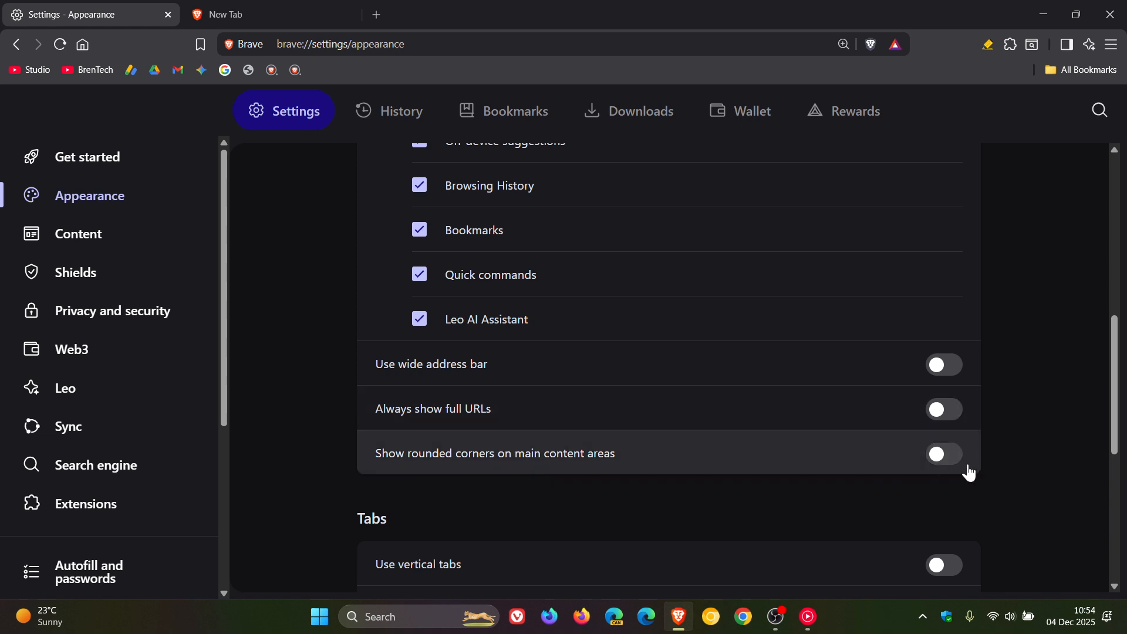
mouse_move(1012, 439)
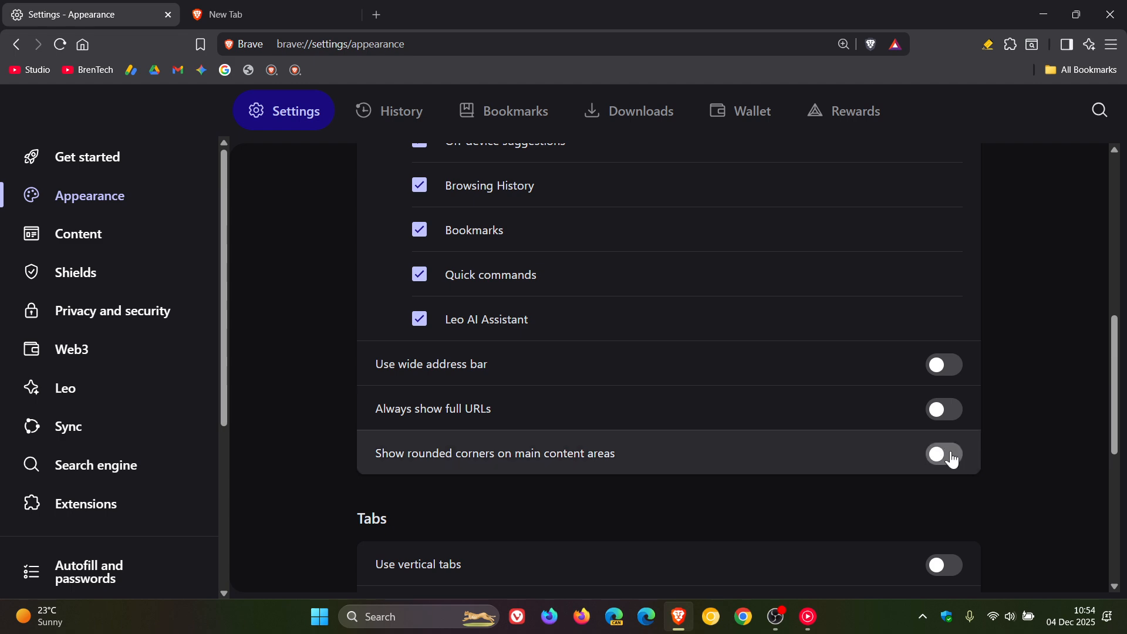
click(247, 14)
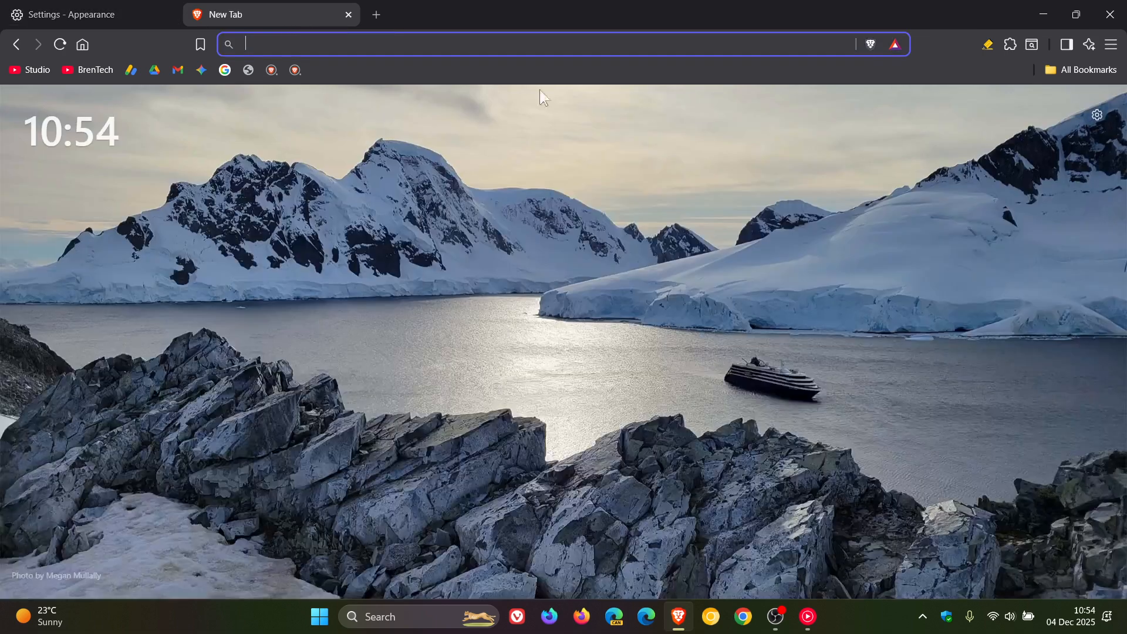
mouse_move(1003, 262)
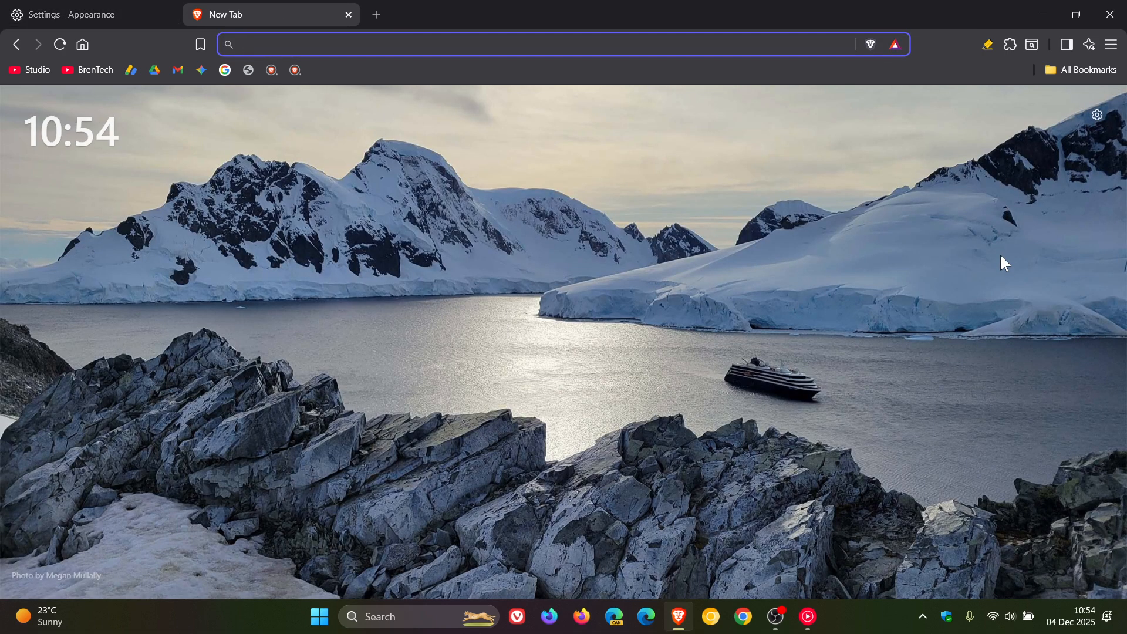
mouse_move(910, 297)
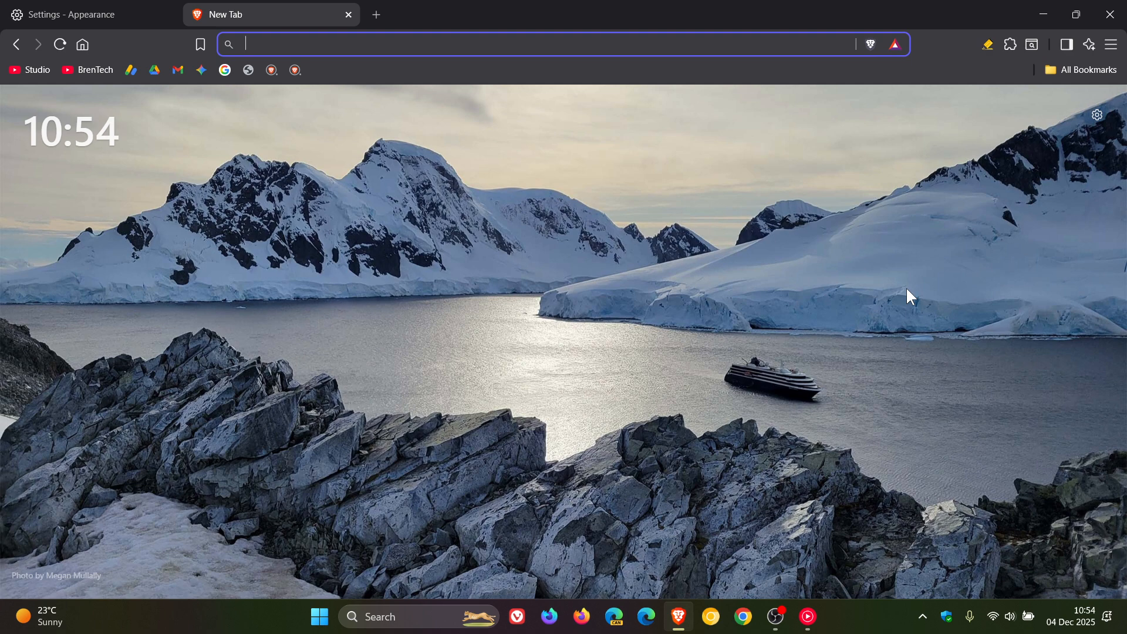
mouse_move(869, 45)
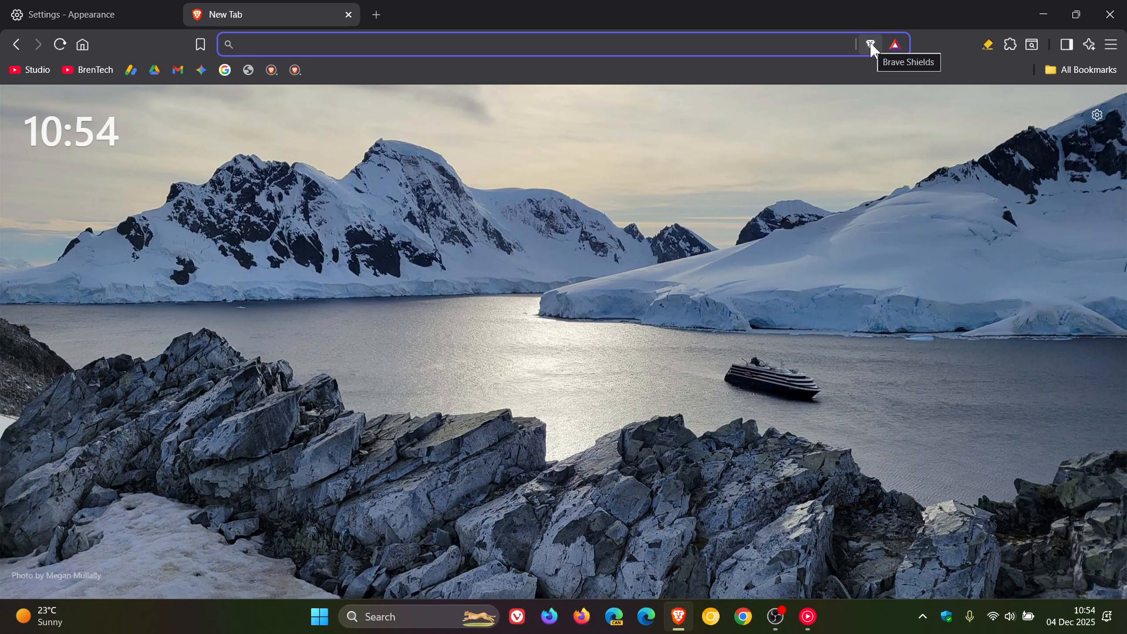
mouse_move(854, 249)
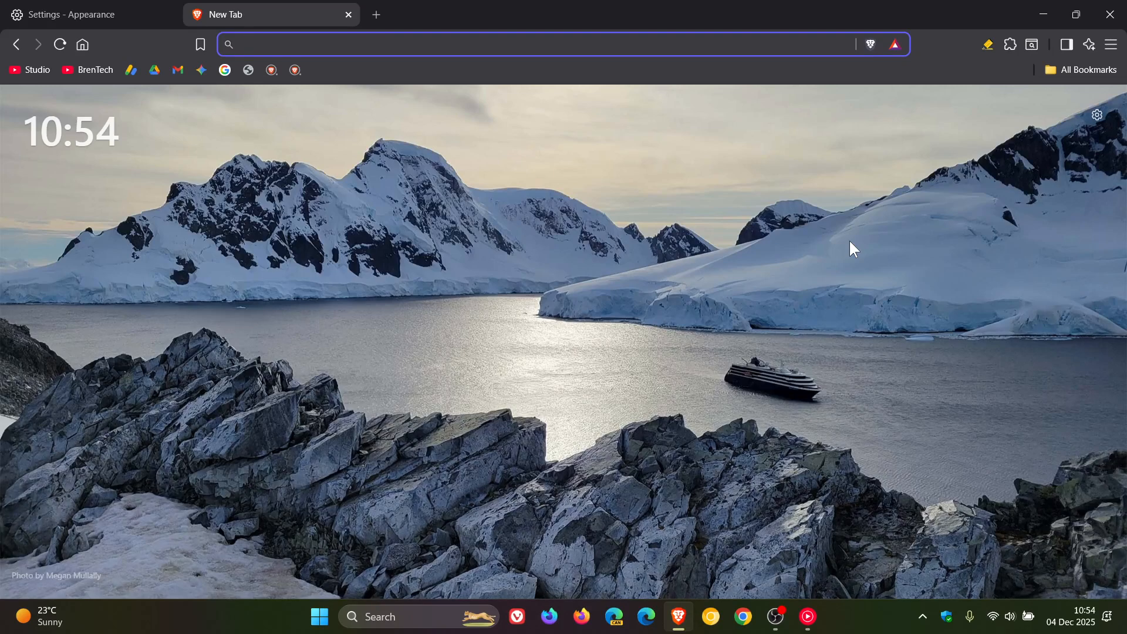
Step: Enable Brave News in Customize New Tab Page and close the dialog
click(1095, 115)
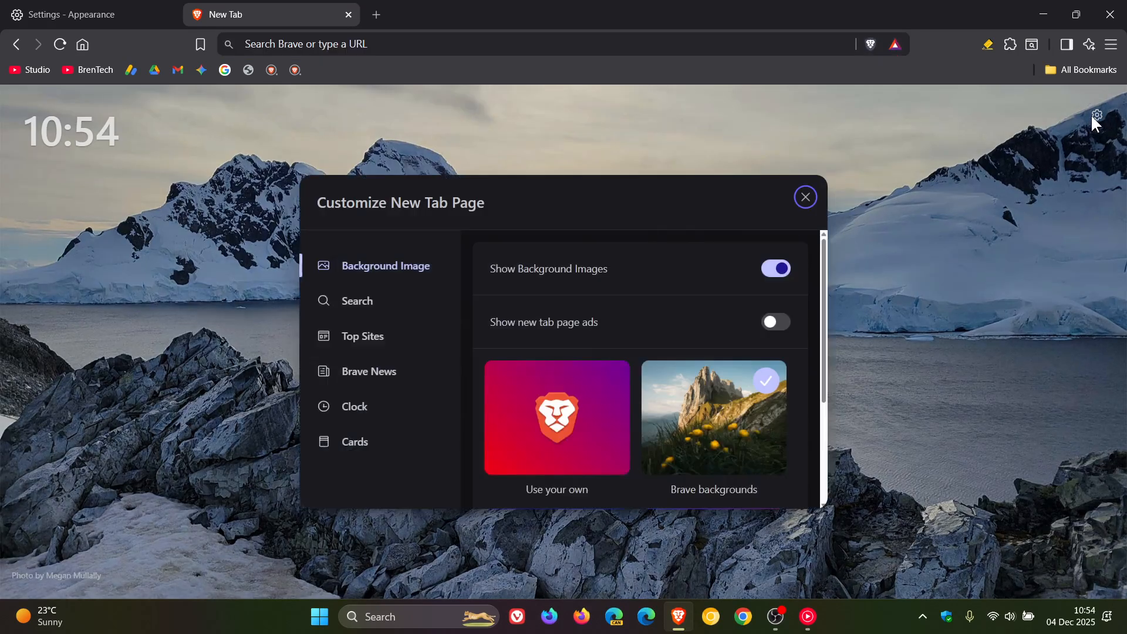
mouse_move(379, 377)
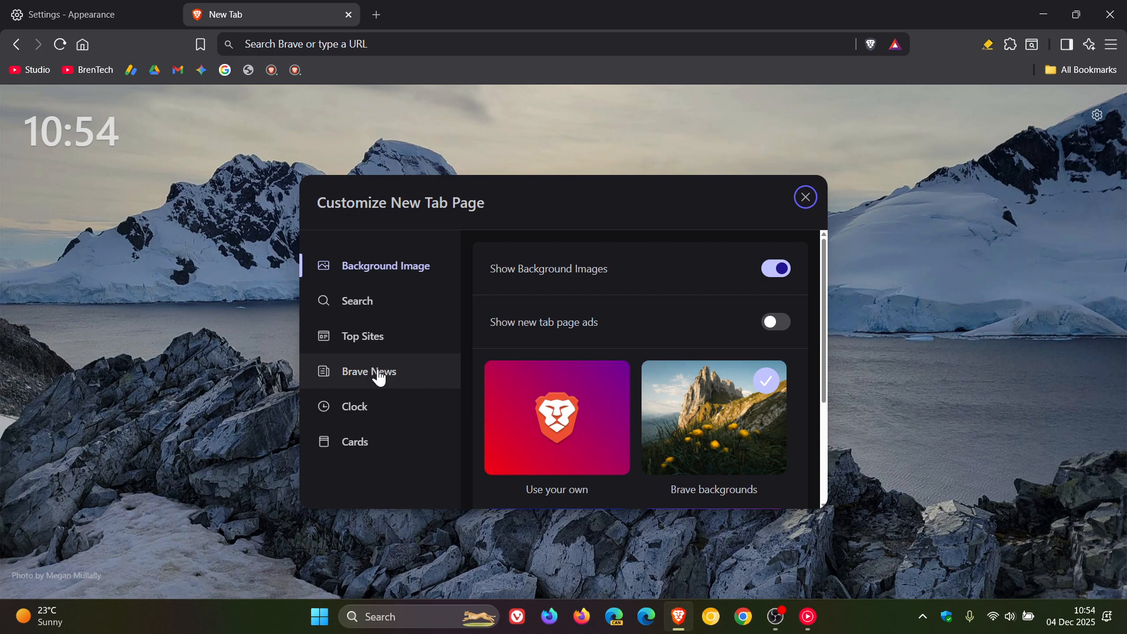
click(368, 372)
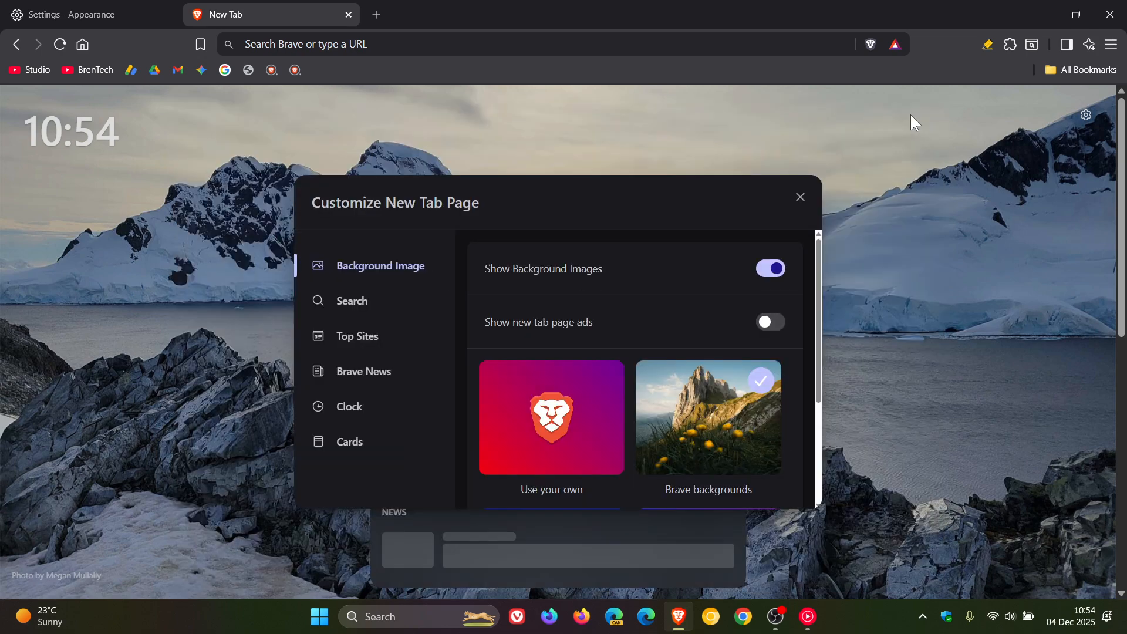
mouse_move(792, 205)
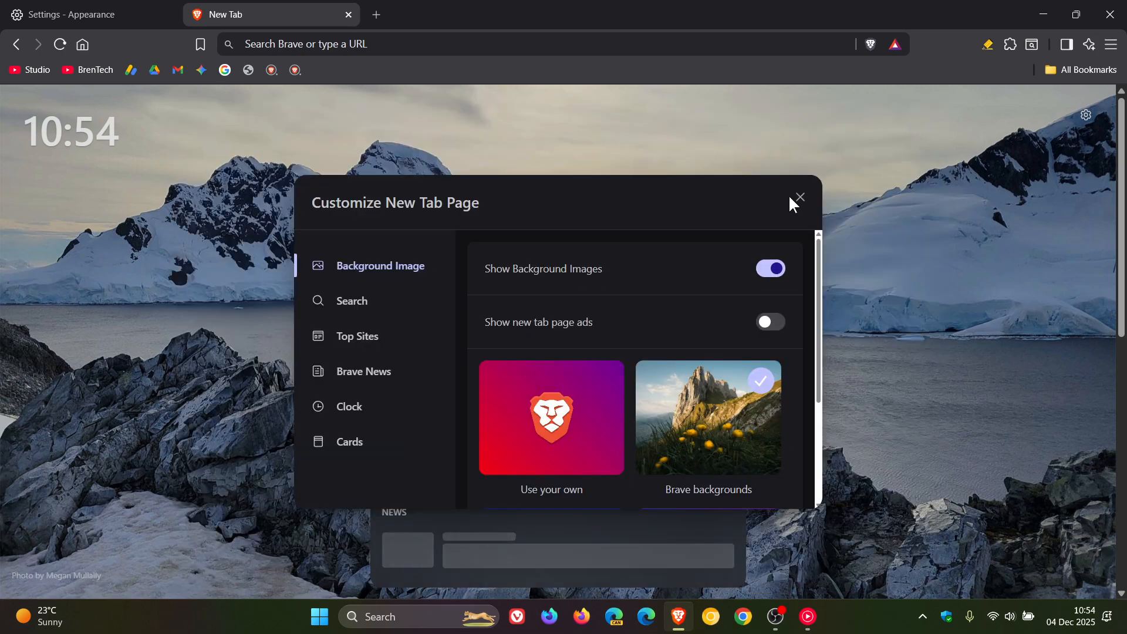
click(798, 198)
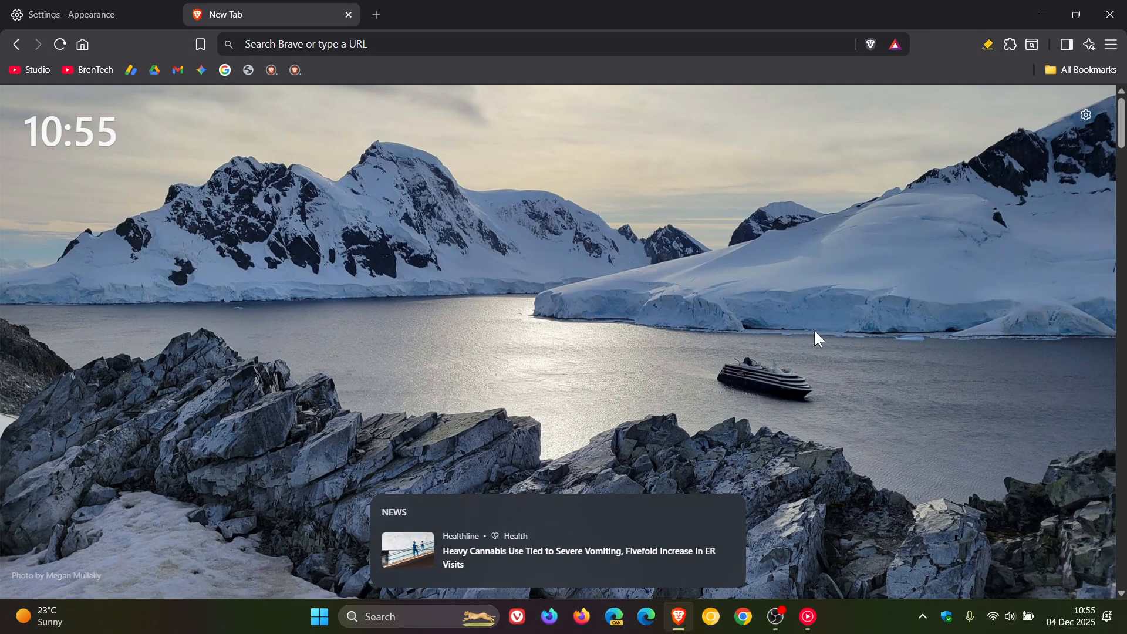
mouse_move(301, 21)
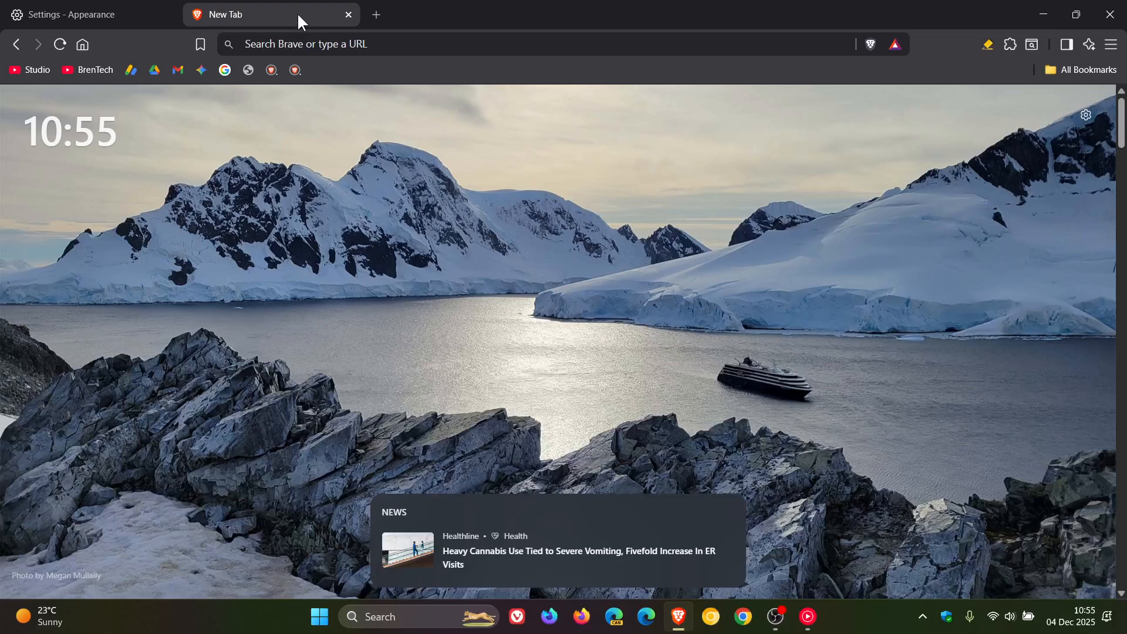
Step: Add the current New Tab to a new split view beside a second new tab
right_click(266, 14)
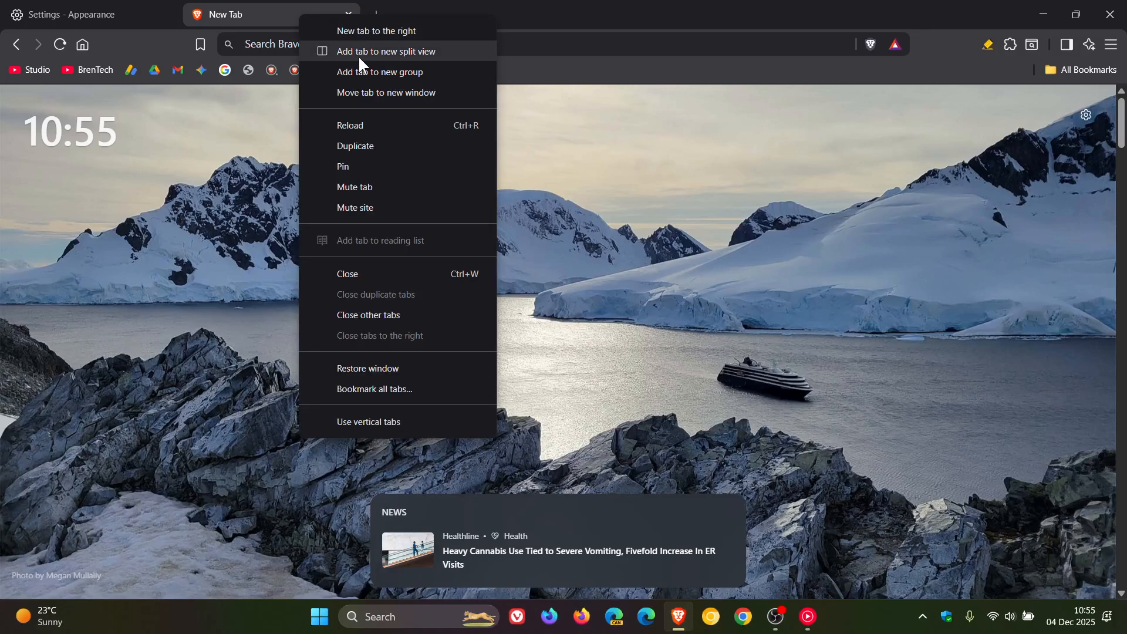
click(386, 51)
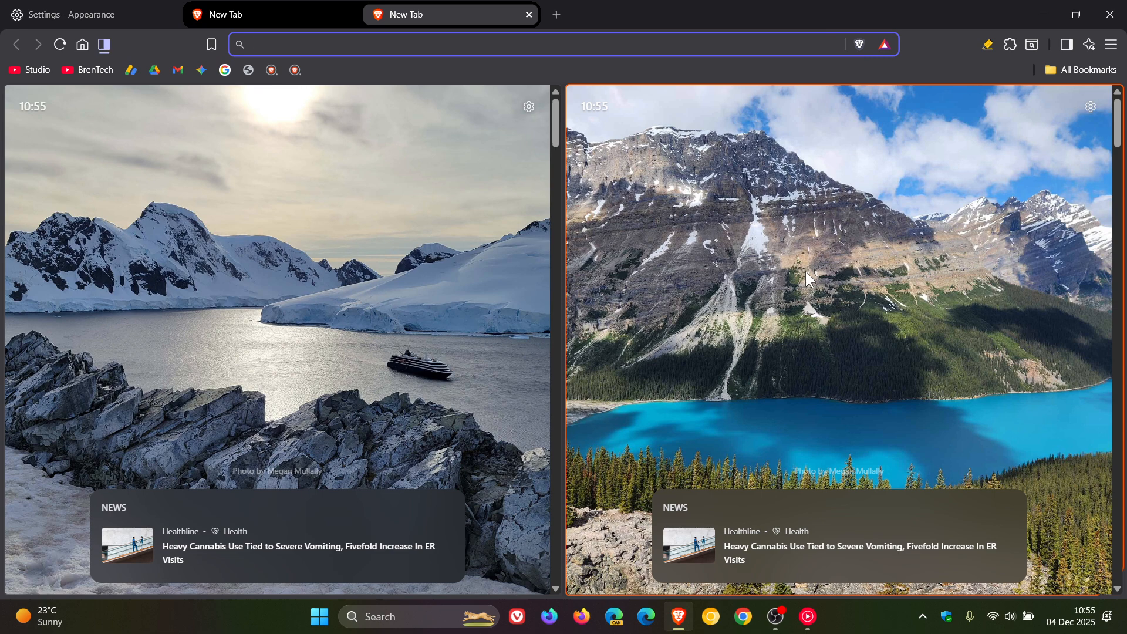
mouse_move(719, 236)
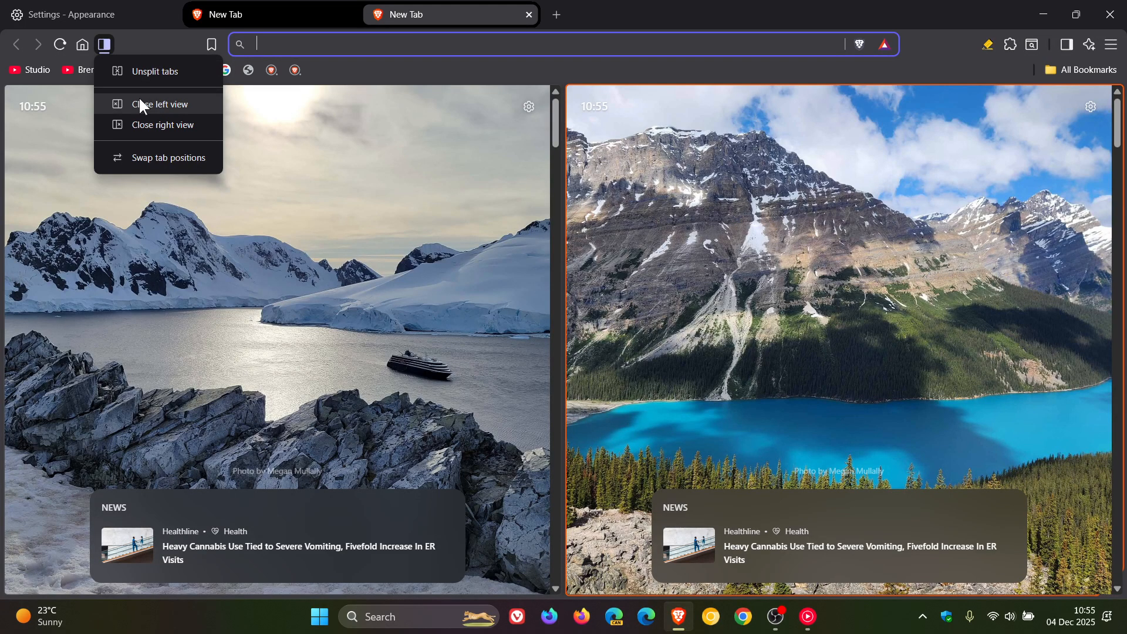
Step: Close the left view of the split, enable 'Use vertical tabs' and expand the tab sidebar
click(160, 105)
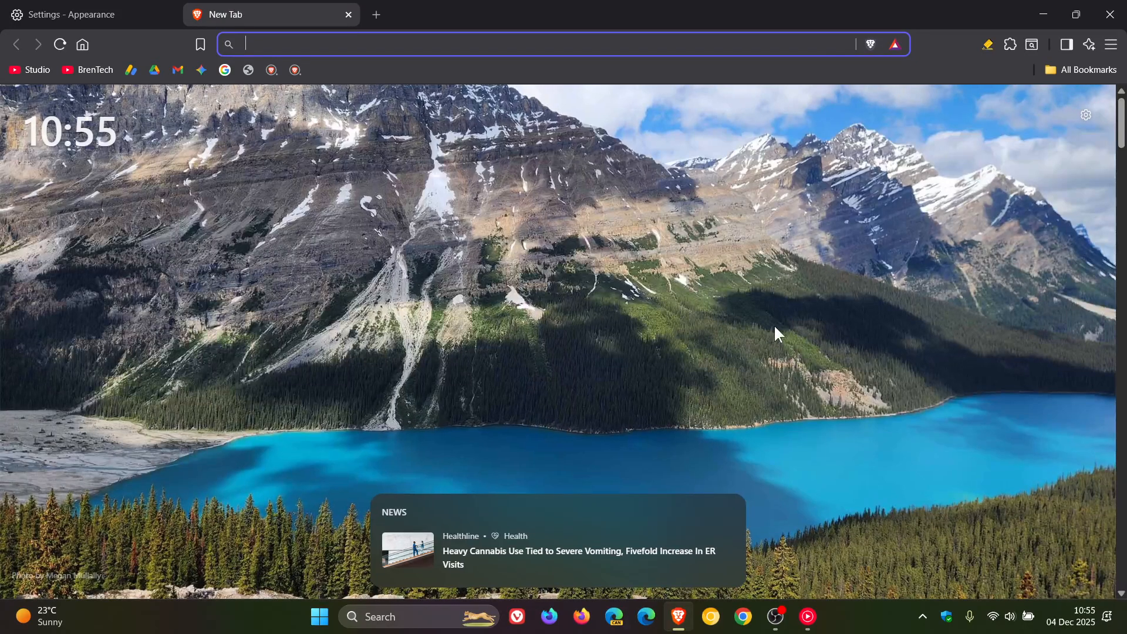
mouse_move(399, 159)
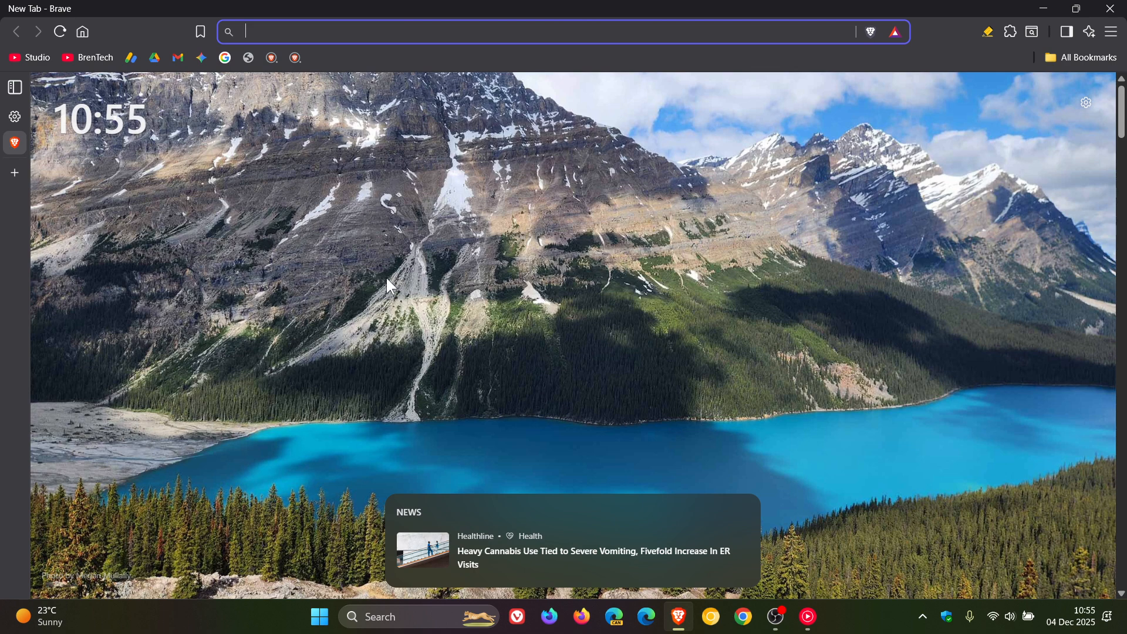
click(14, 87)
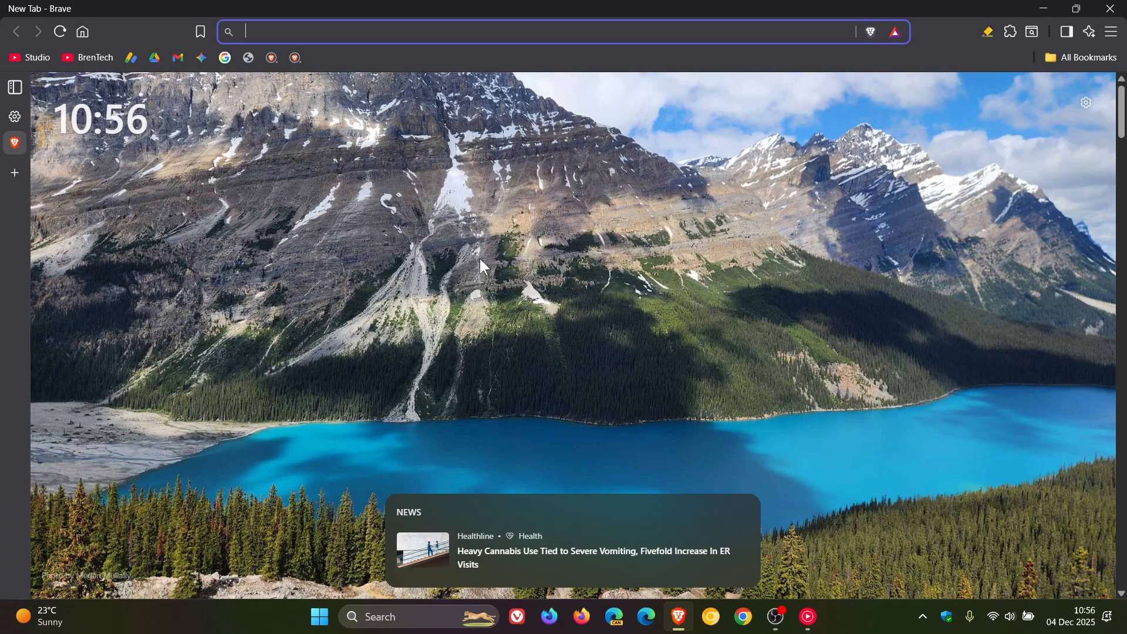
mouse_move(751, 250)
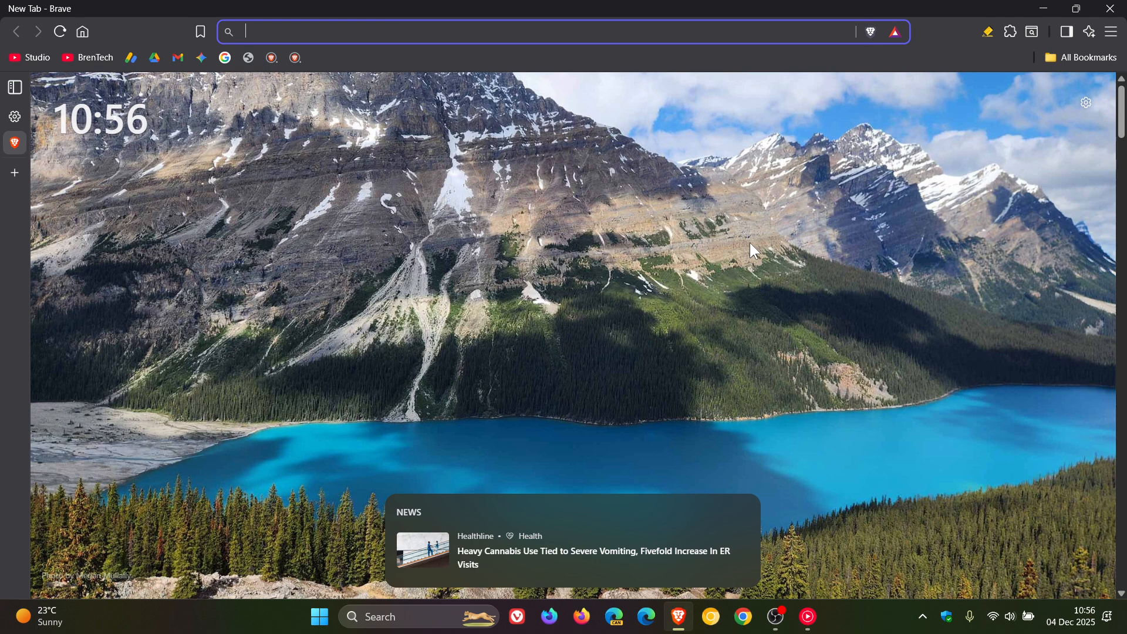
mouse_move(590, 332)
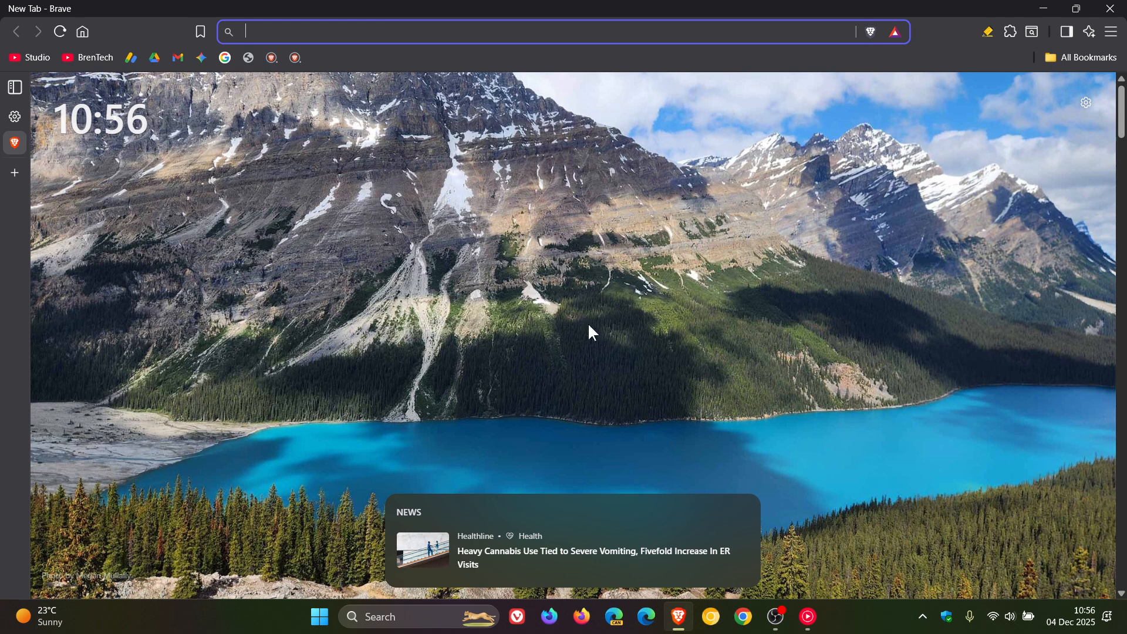
mouse_move(91, 363)
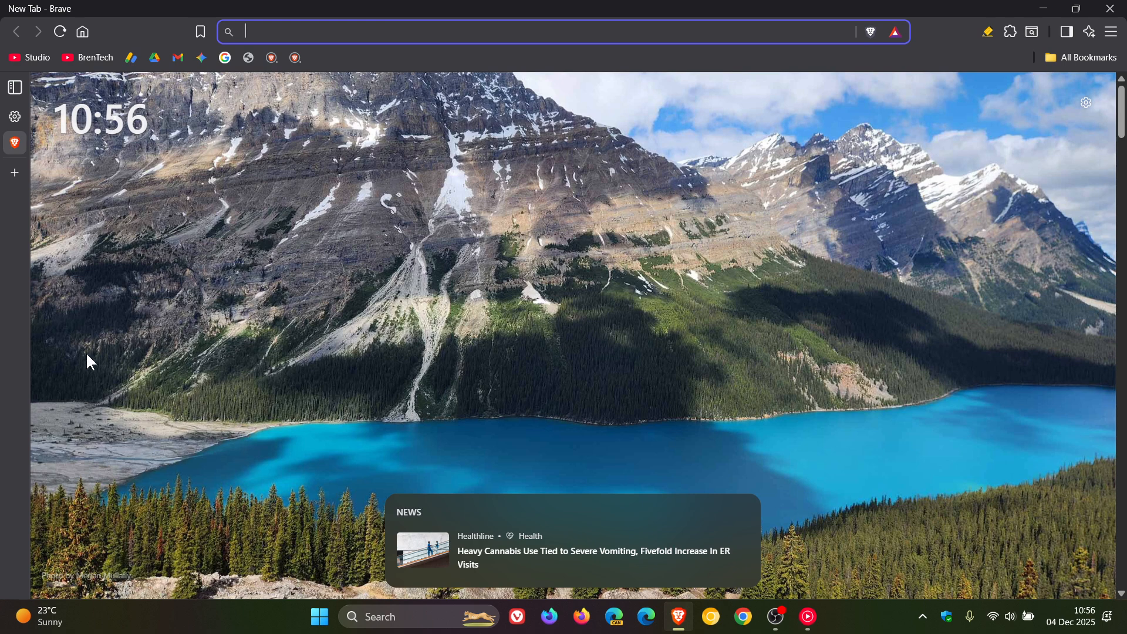
click(14, 86)
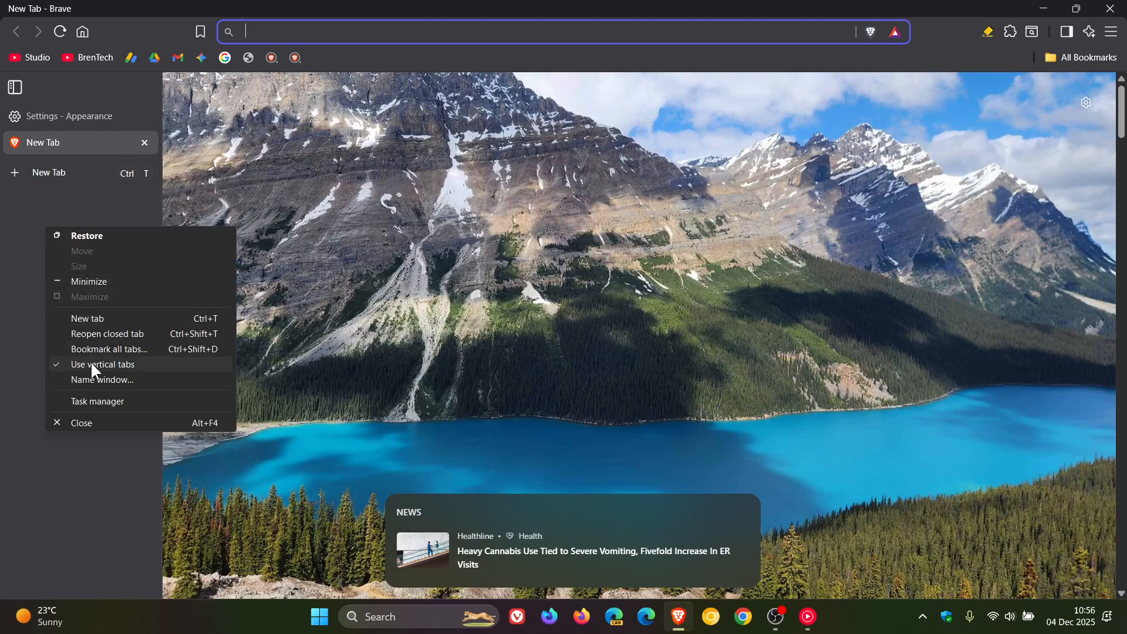
Step: Uncheck 'Use vertical tabs' so tabs return to the horizontal strip
click(101, 364)
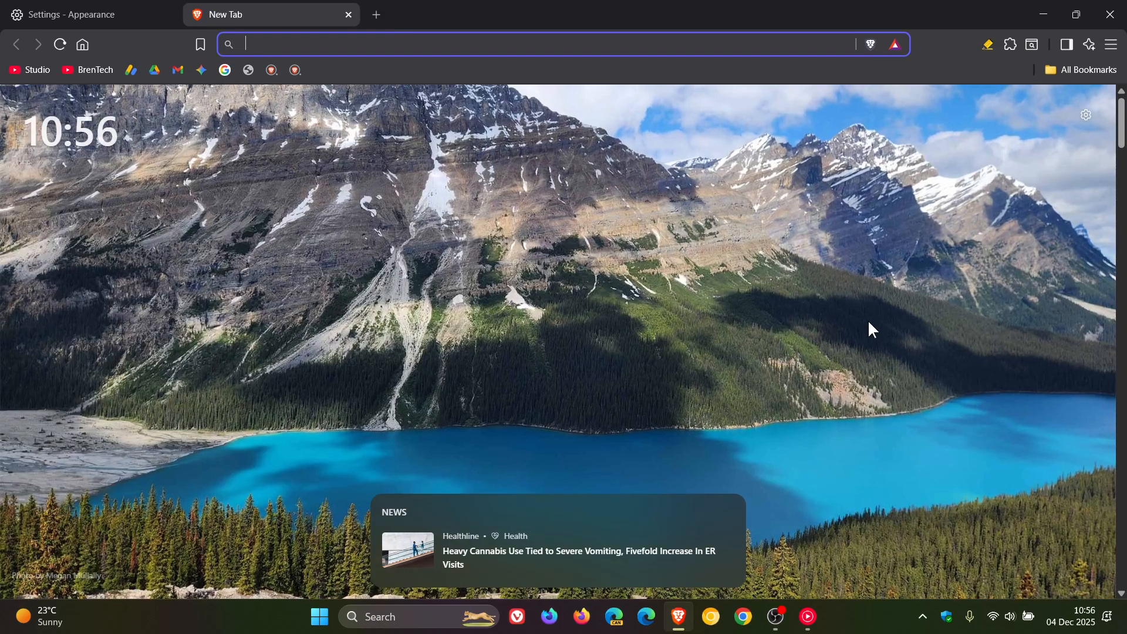
mouse_move(751, 260)
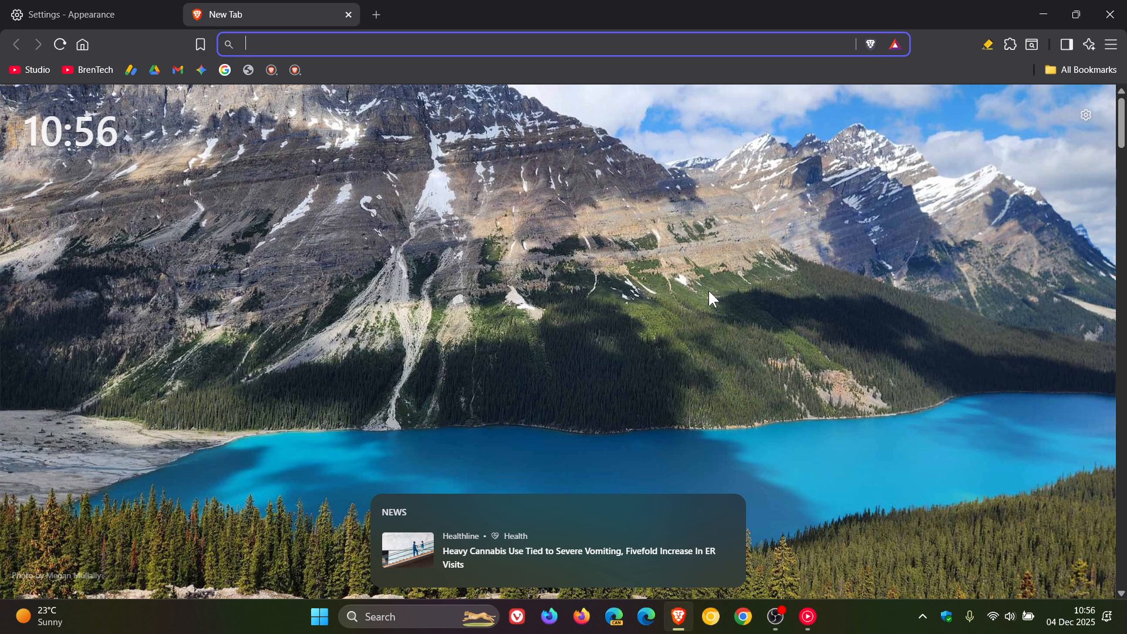
mouse_move(715, 319)
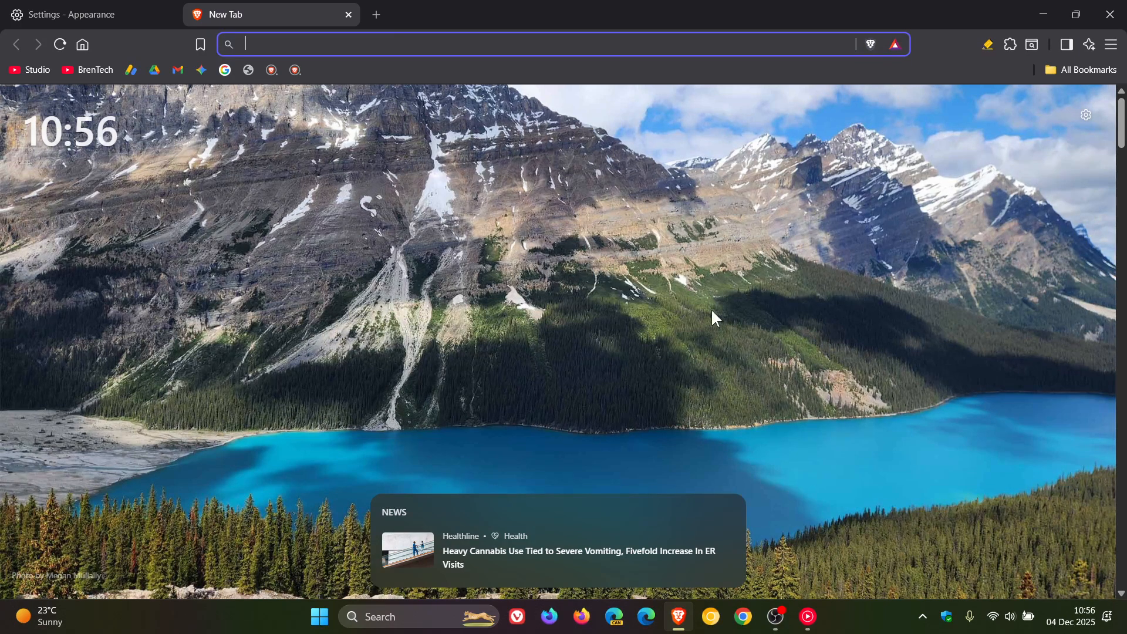